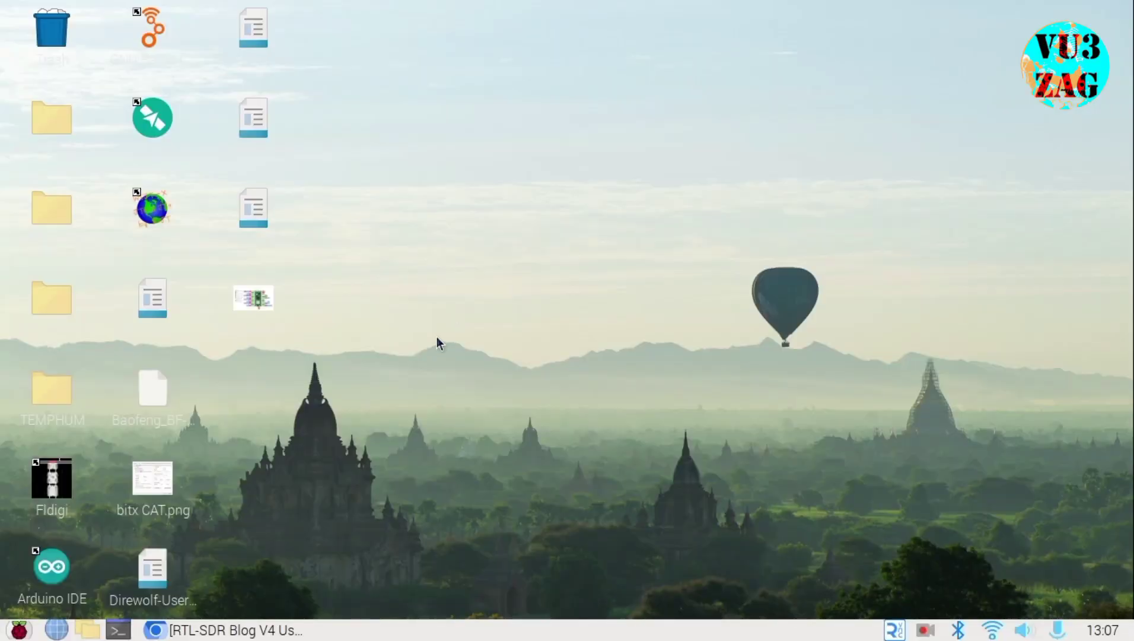
mouse_move(623, 133)
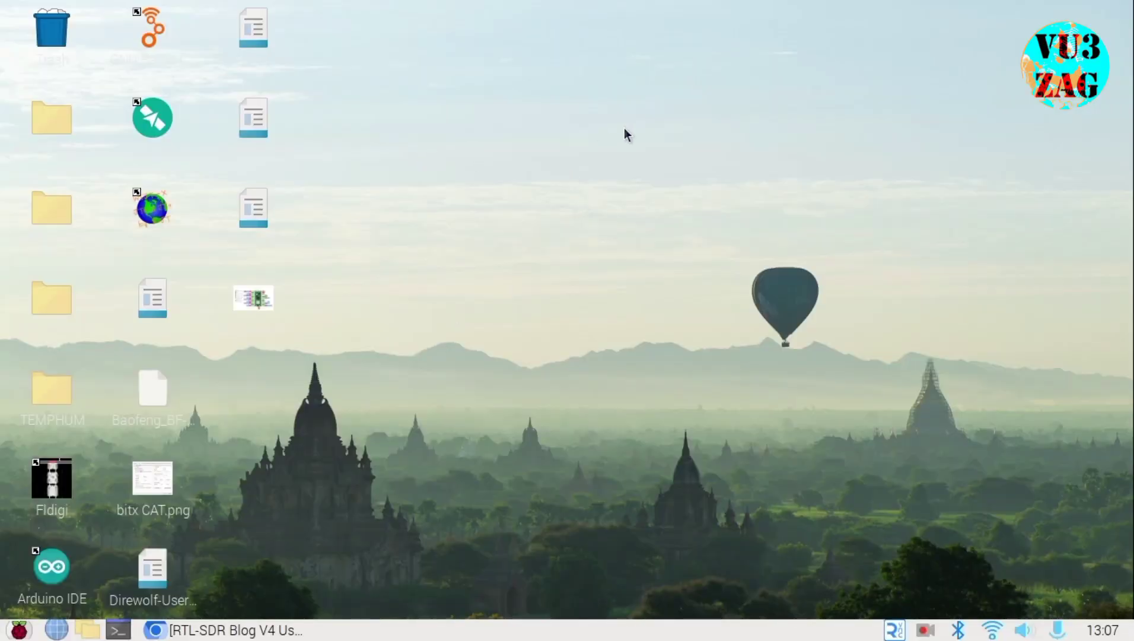
mouse_move(359, 547)
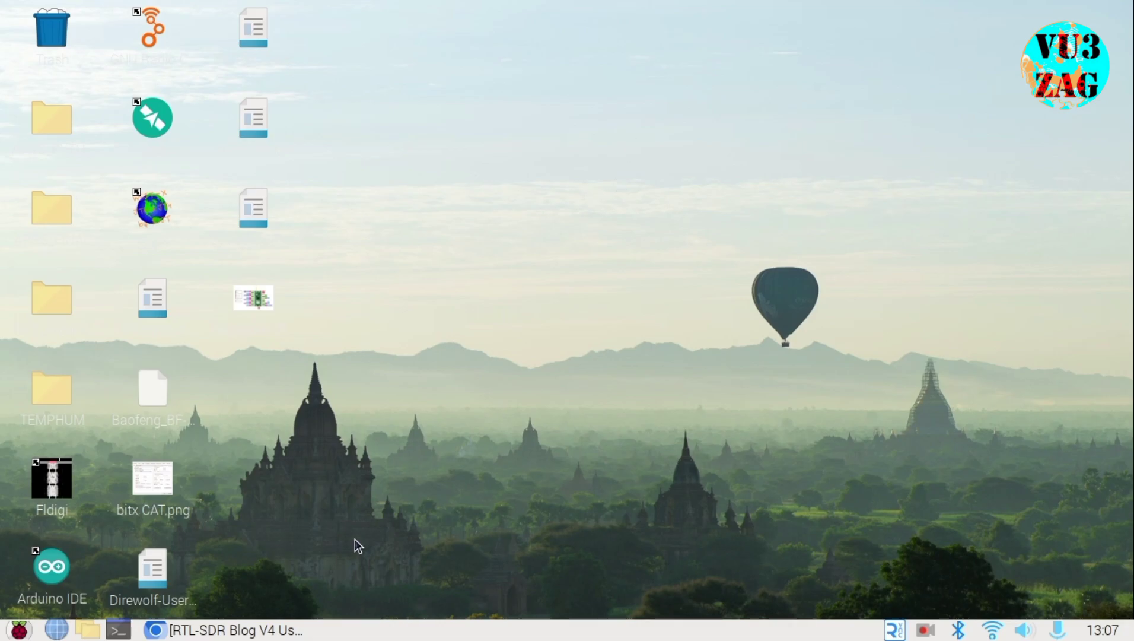
mouse_move(306, 528)
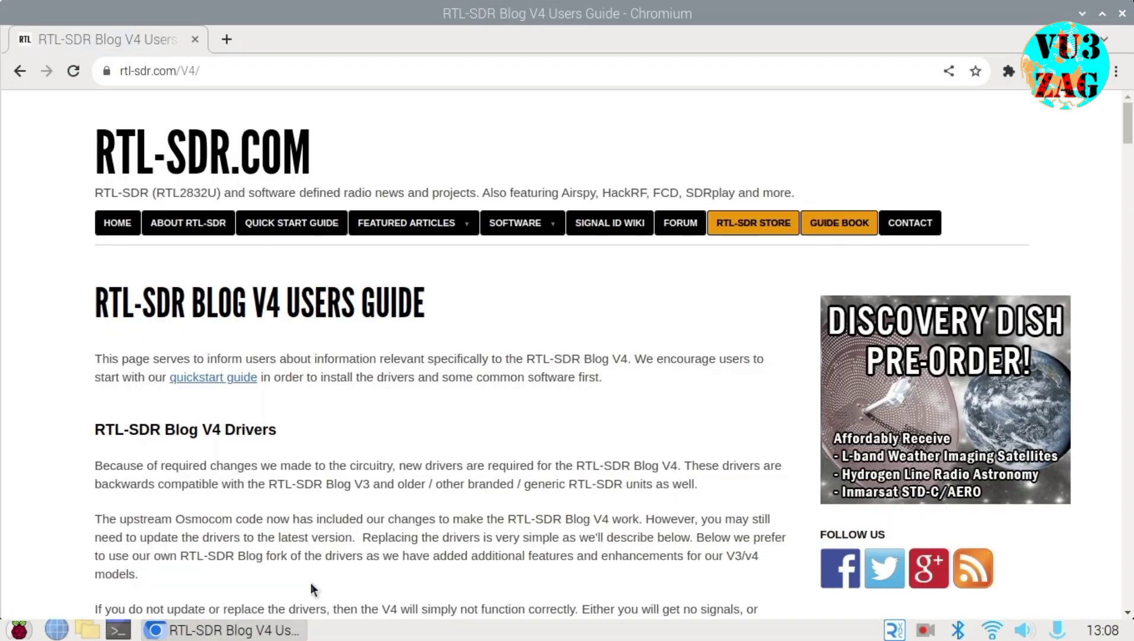
- Scroll the RTL-SDR Blog V4 guide to Linux (Debian) and select the driver purge commands
left_click(205, 70)
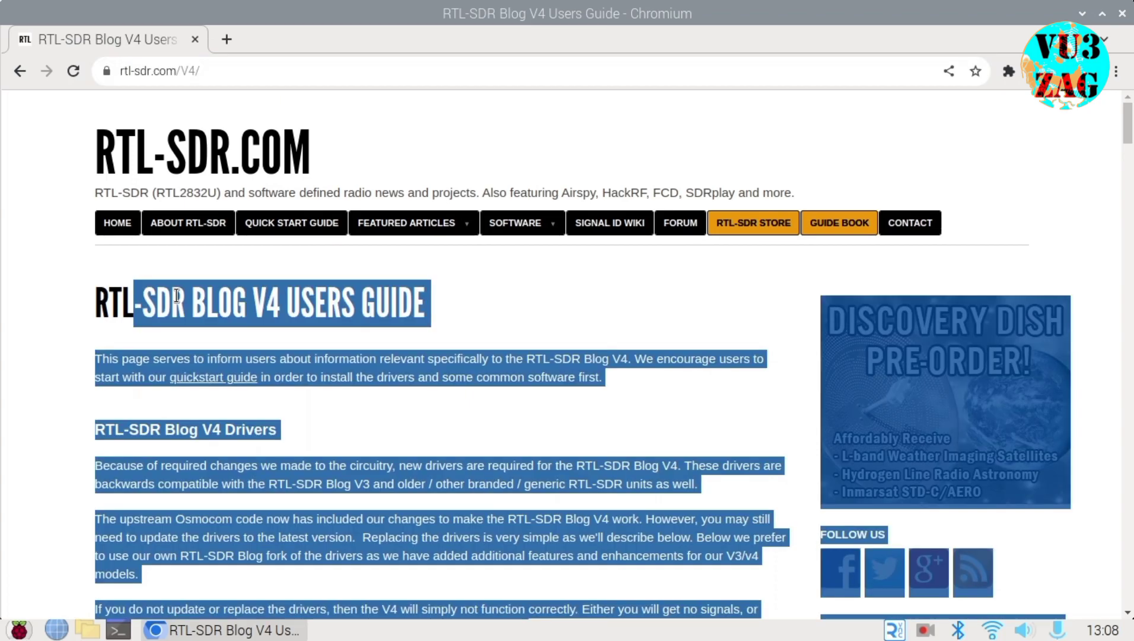
left_click(65, 306)
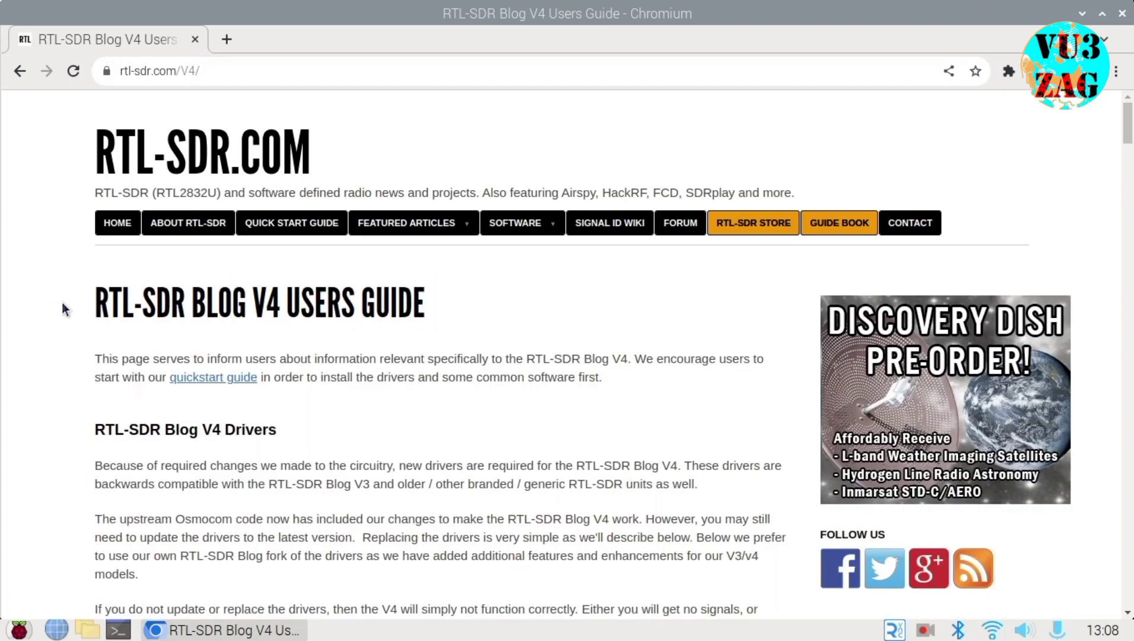
key("ctrl+a")
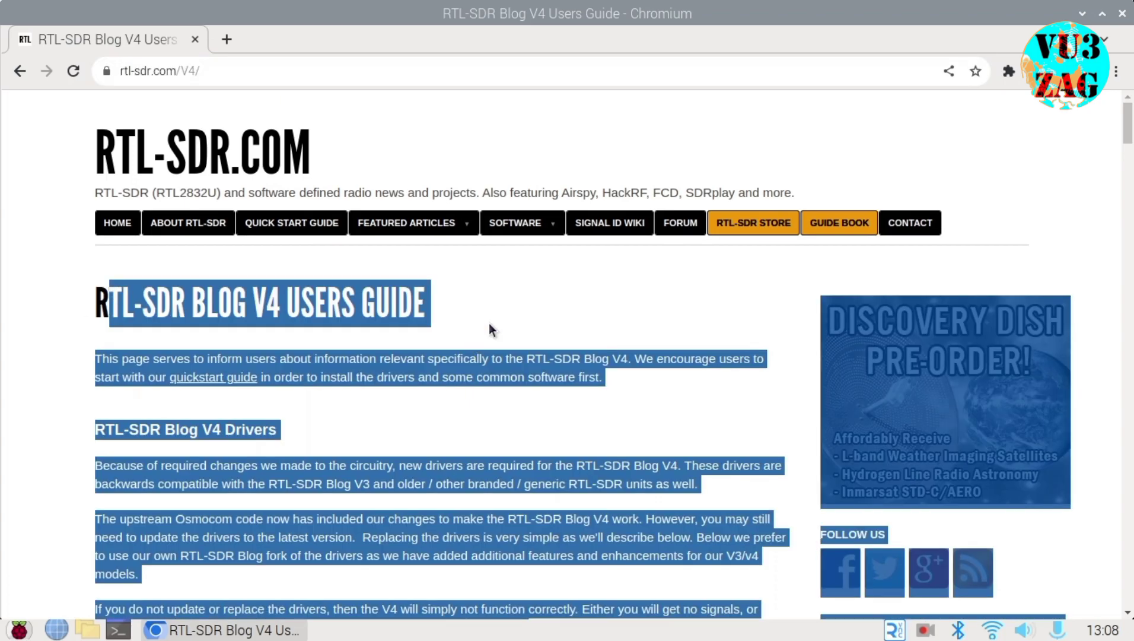
scroll("down", 3)
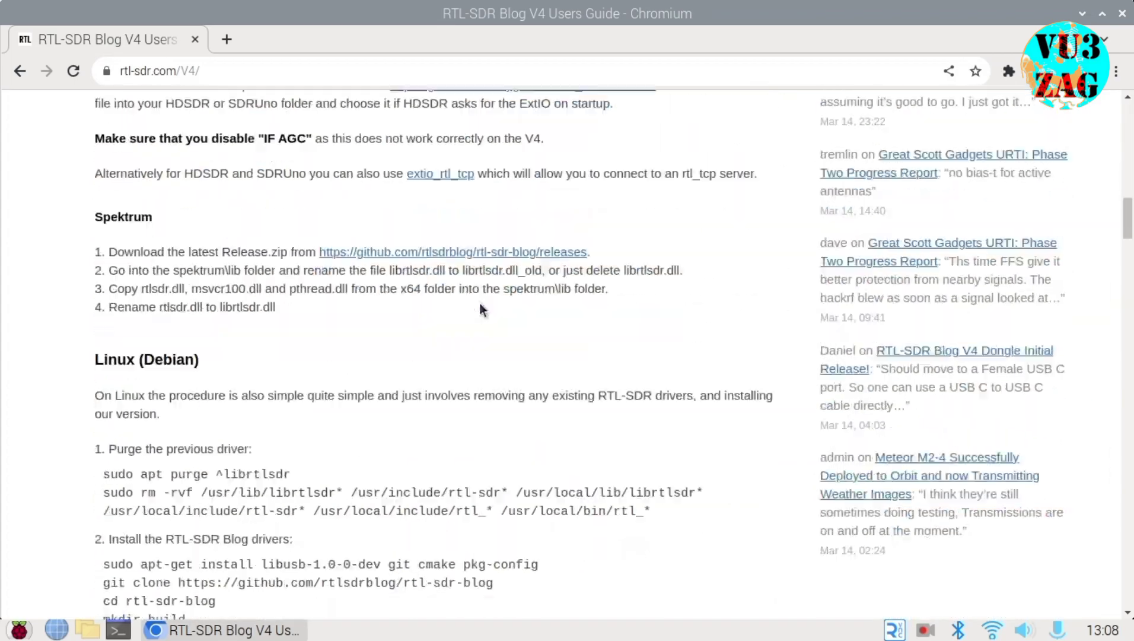
scroll("down", 3)
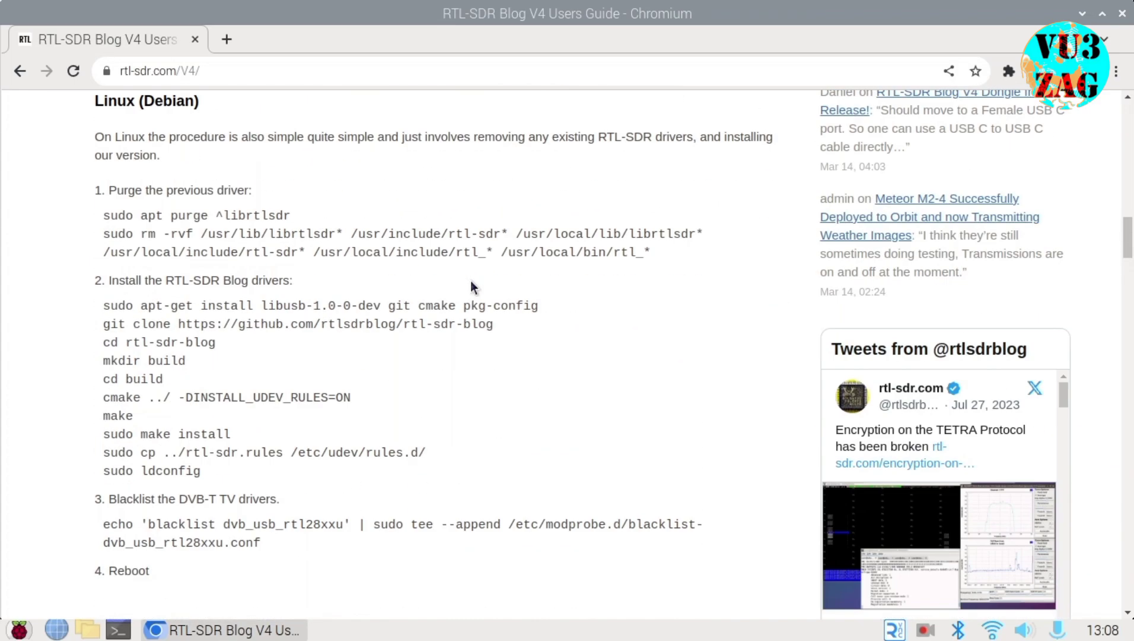
left_click_drag(103, 215, 647, 252)
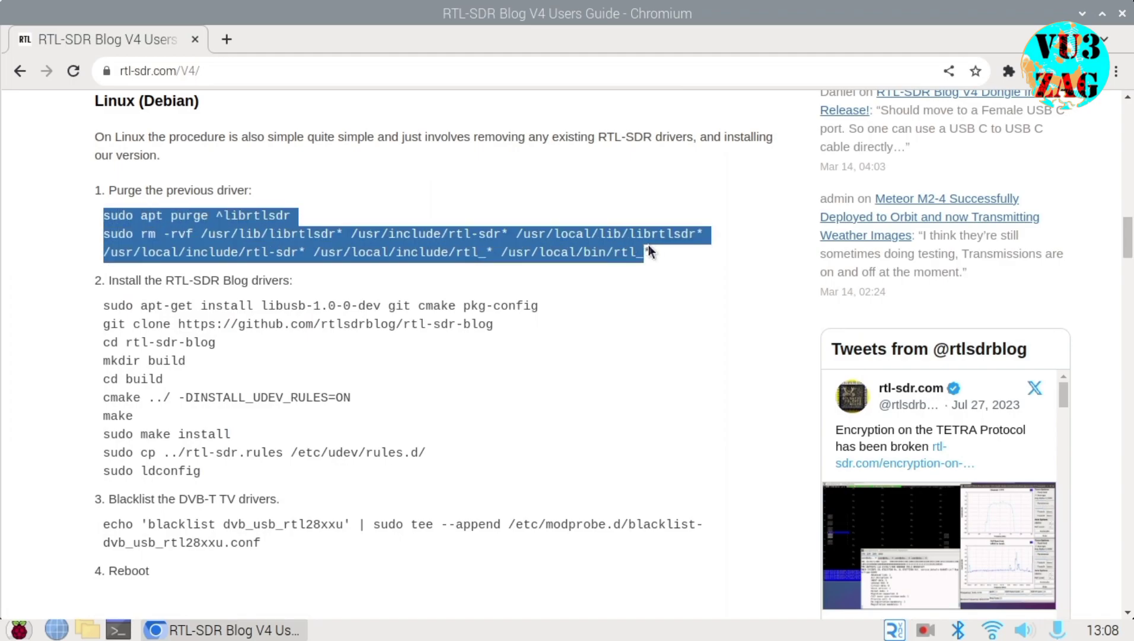
scroll("down", 3)
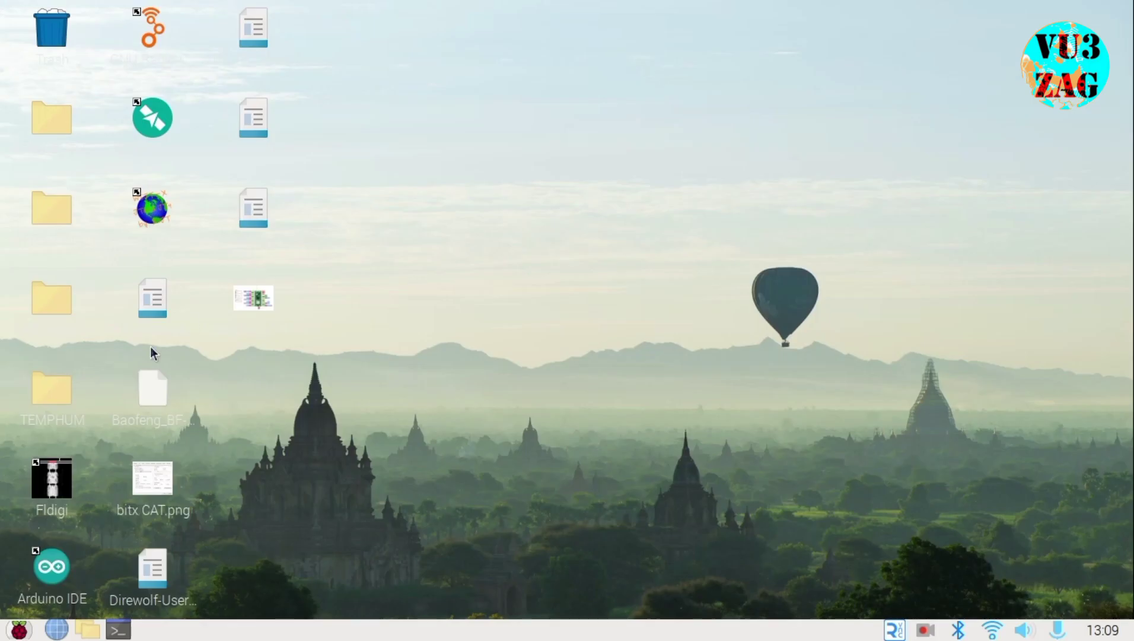
- Open the Raspberry Pi application menu to reach the Hamradio programs
left_click(16, 630)
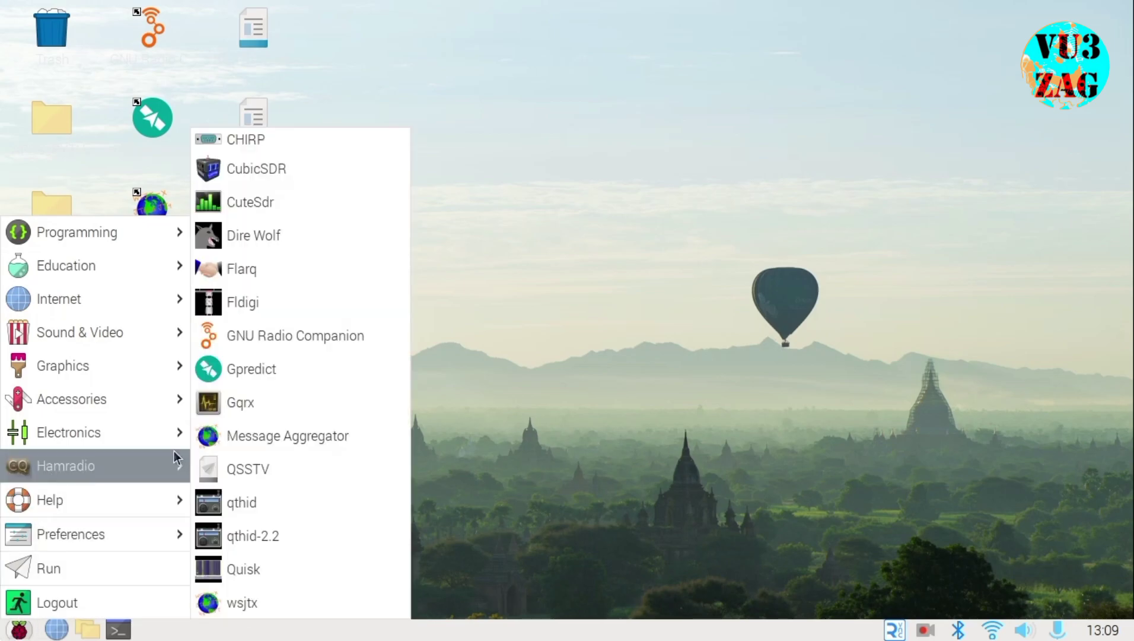
mouse_move(235, 415)
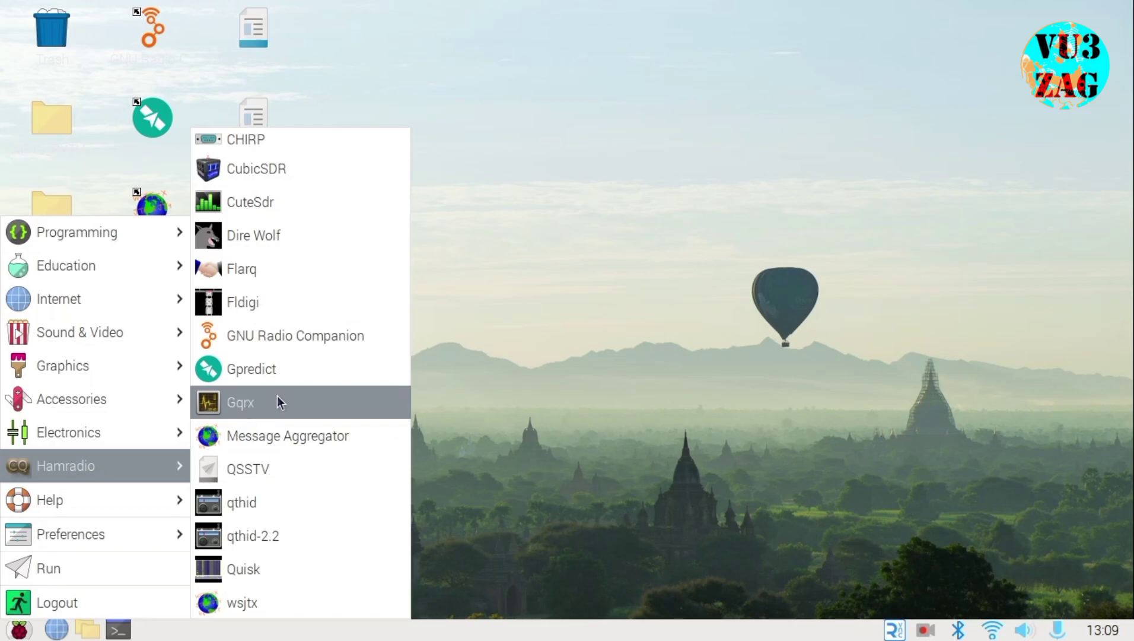
mouse_move(246, 405)
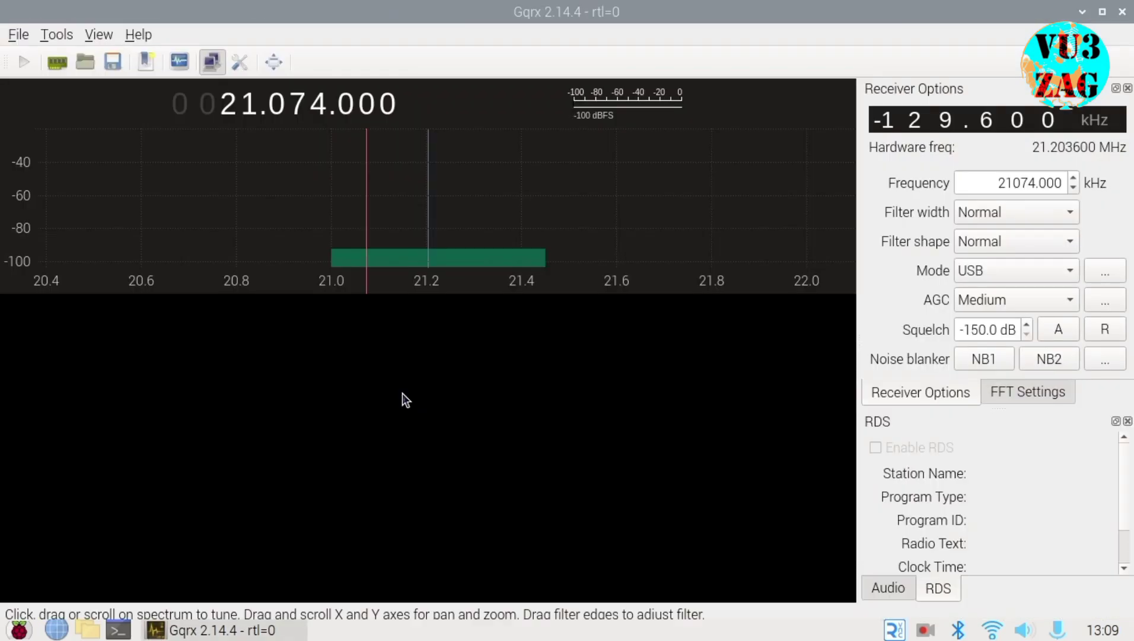
mouse_move(430, 234)
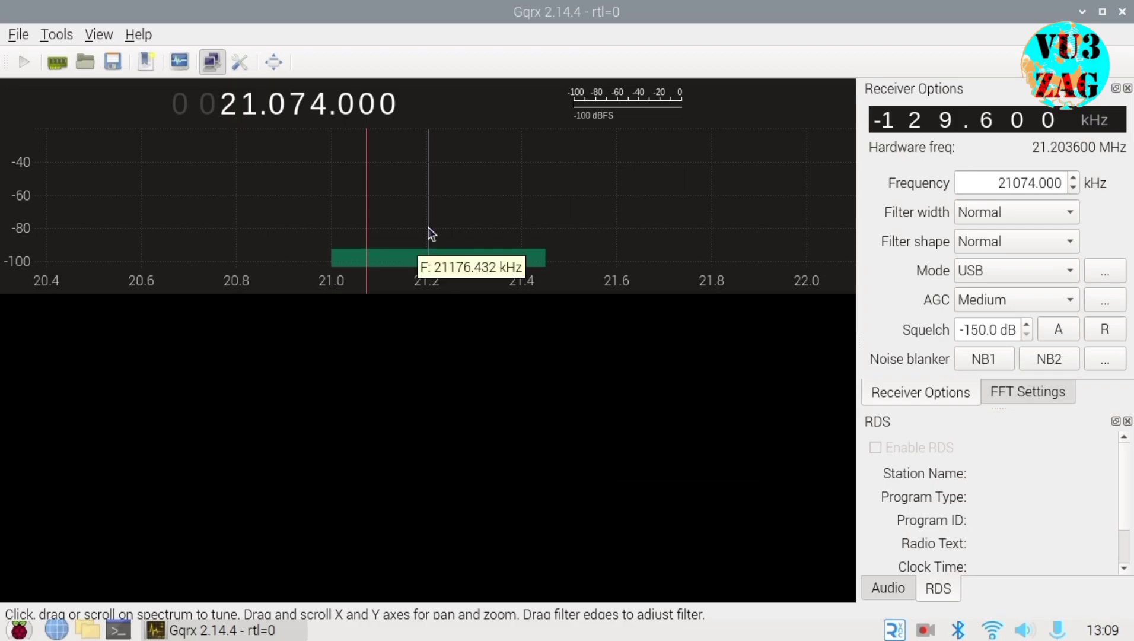
mouse_move(516, 270)
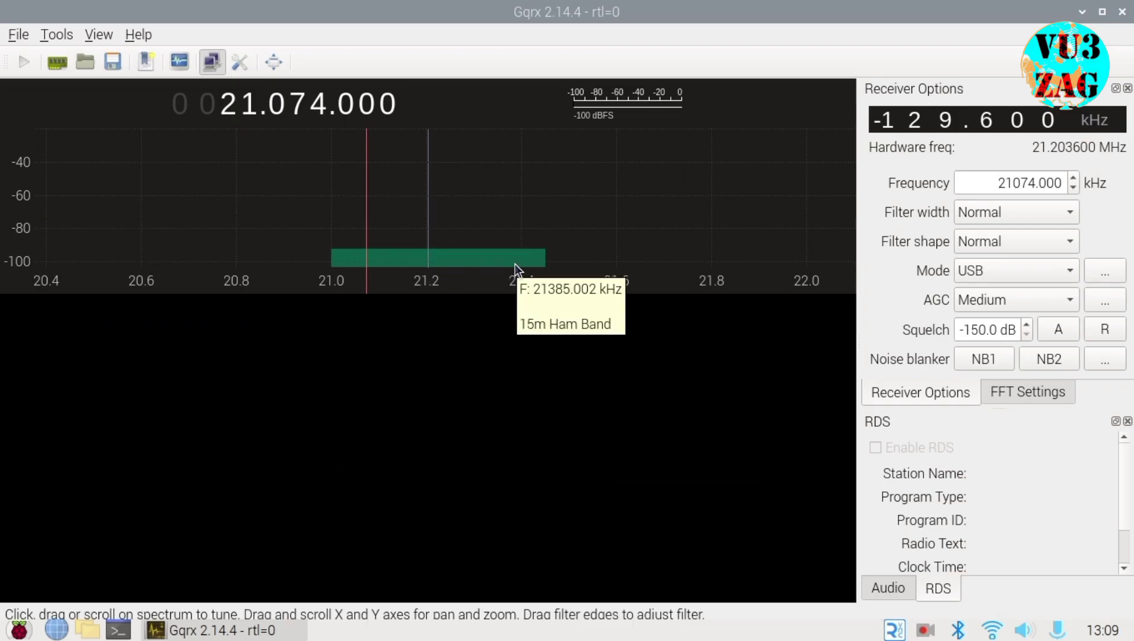
mouse_move(22, 38)
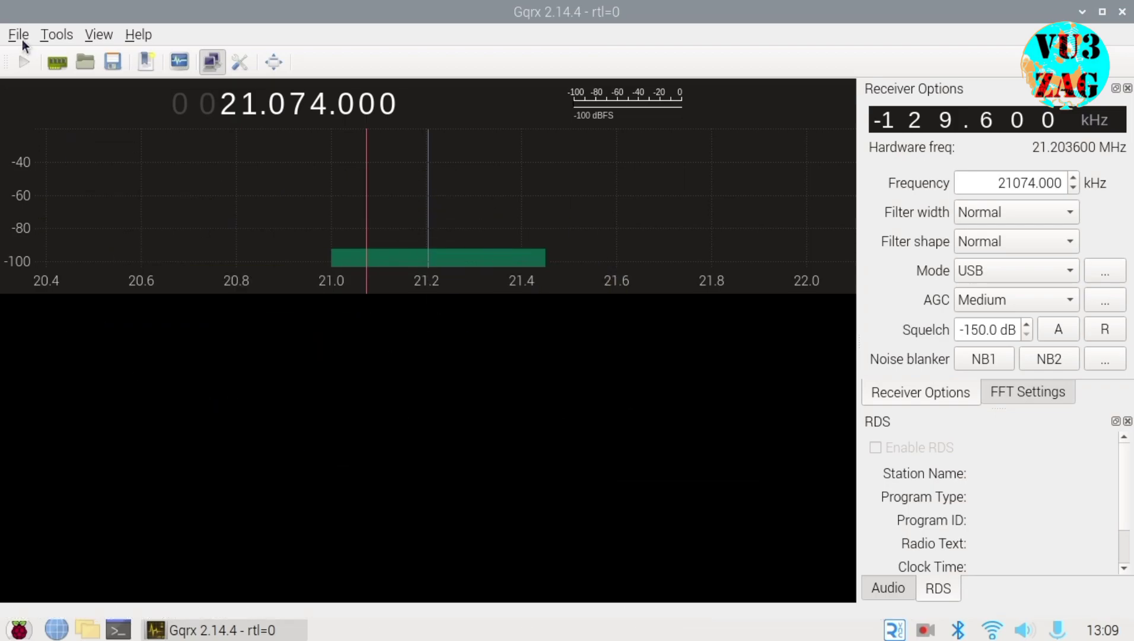
- Open Gqrx's I/O device configuration and keep the RTL-SDR input rate at 1800000
left_click(18, 34)
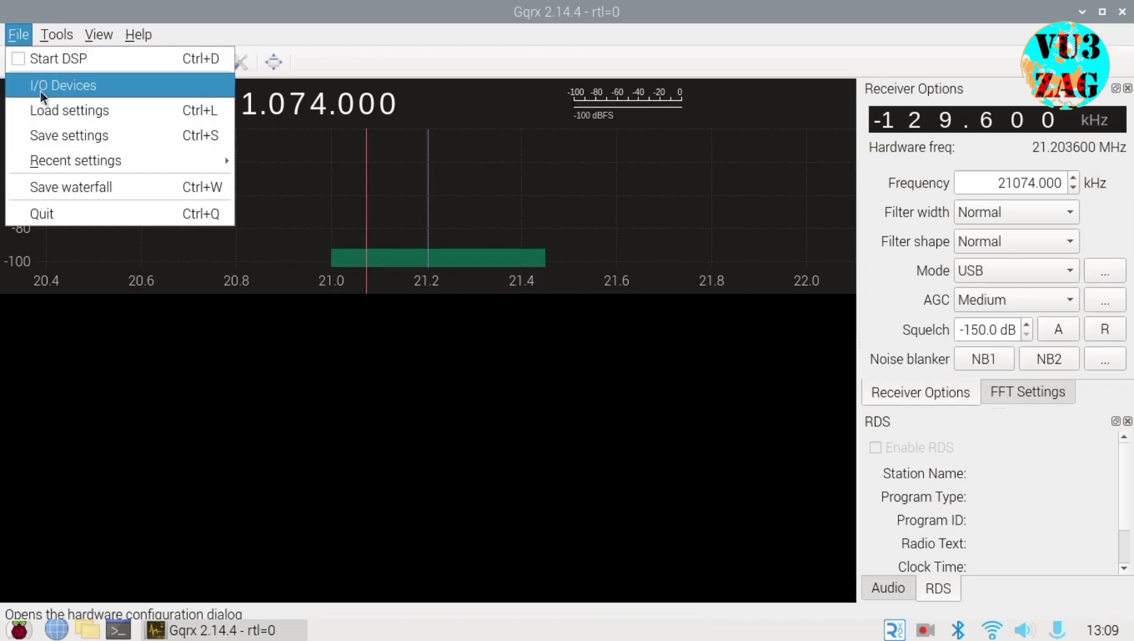
left_click(62, 85)
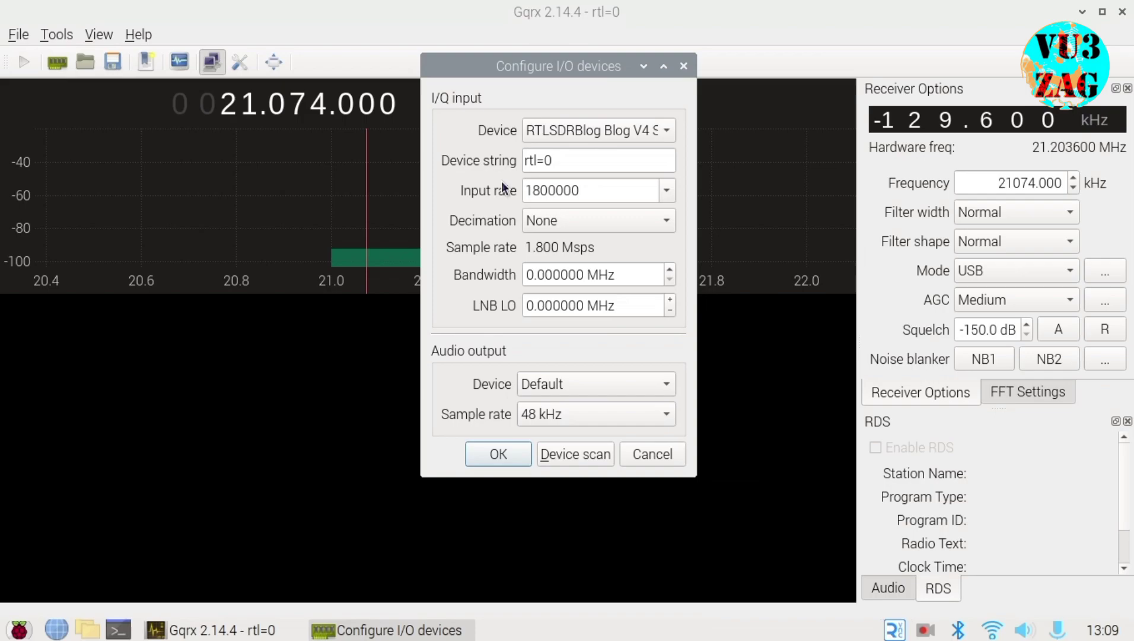
mouse_move(408, 280)
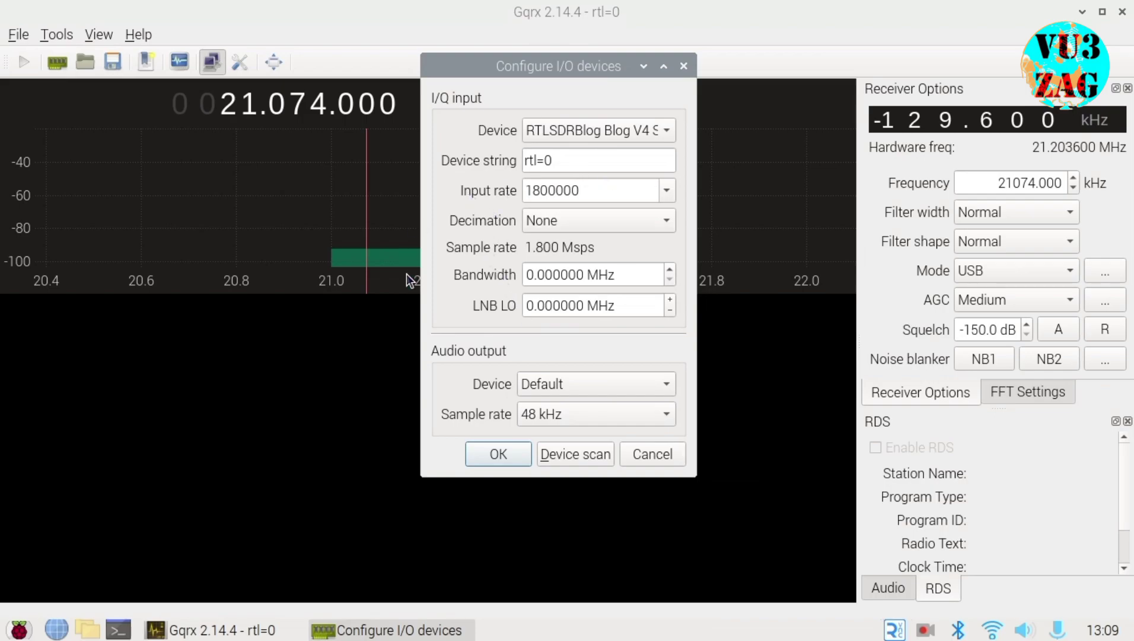
left_click(667, 190)
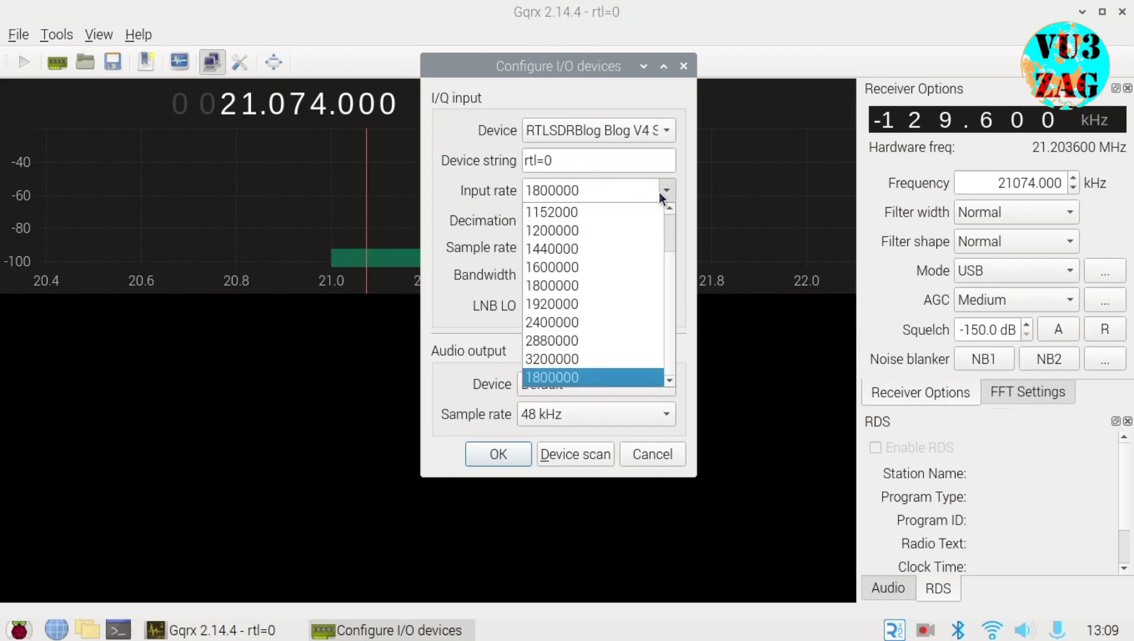
mouse_move(636, 322)
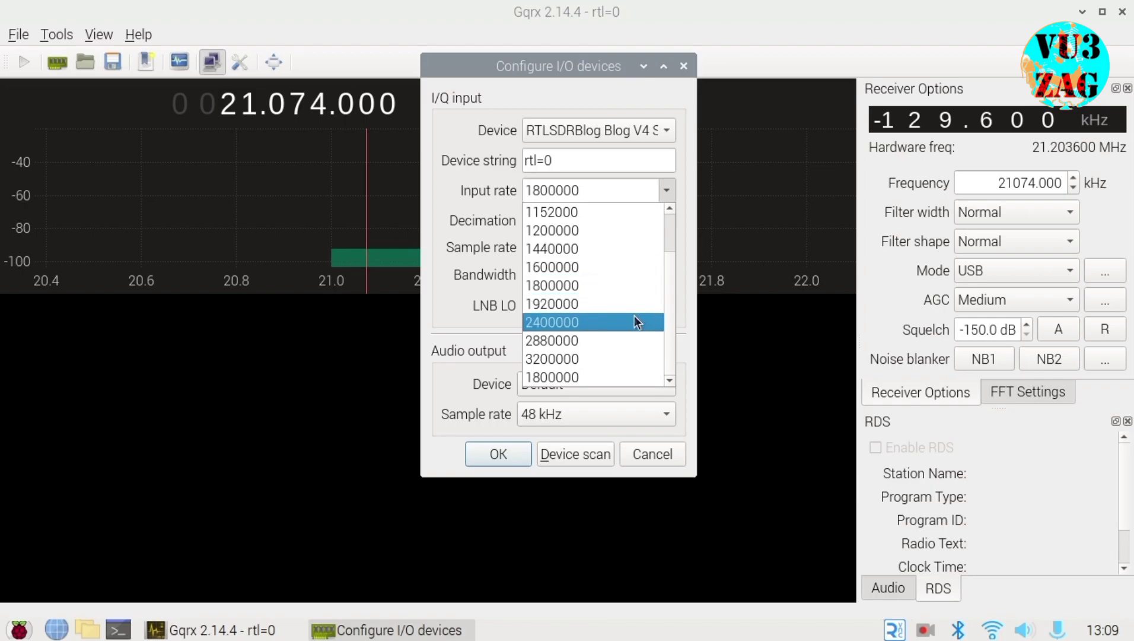
mouse_move(568, 194)
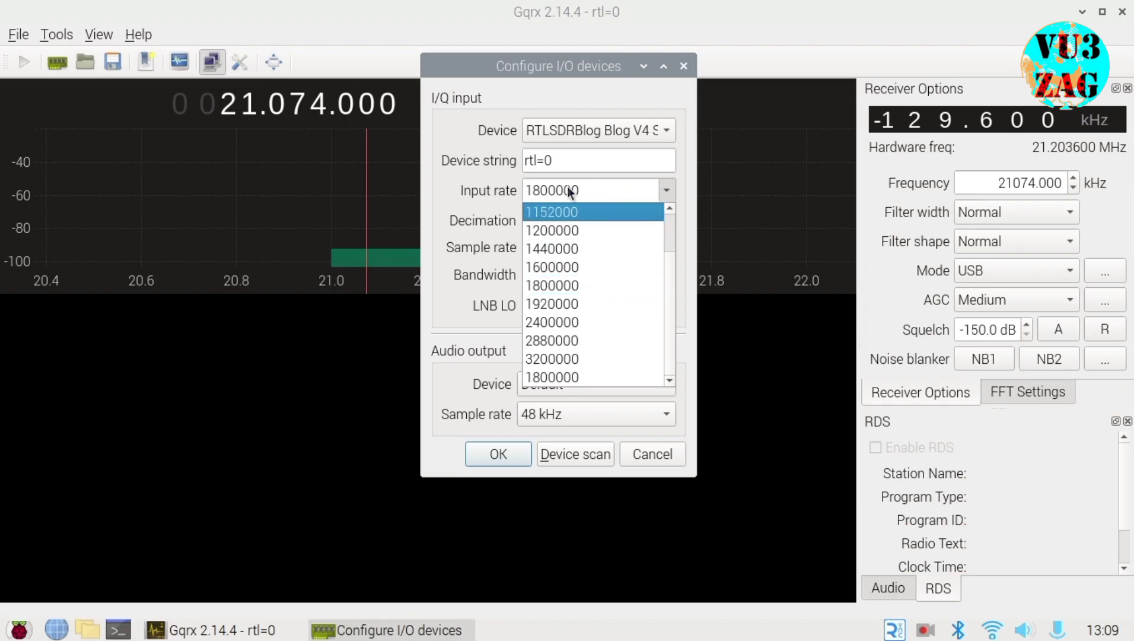
left_click(551, 285)
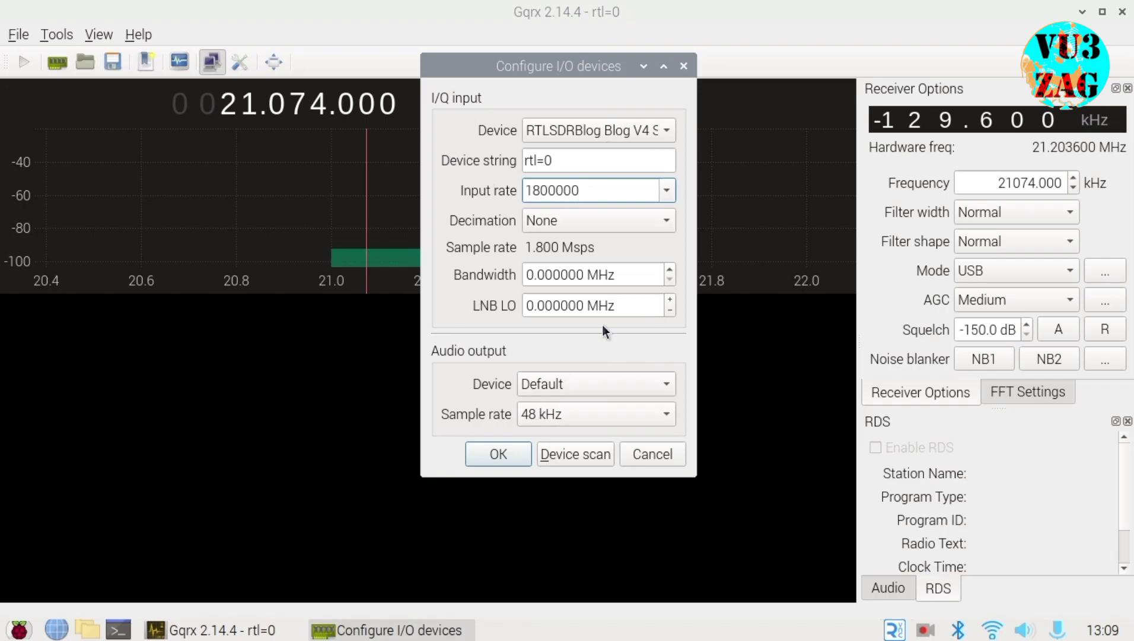
- Leave audio output on Default, cancel the device dialog, and close Gqrx
left_click(591, 190)
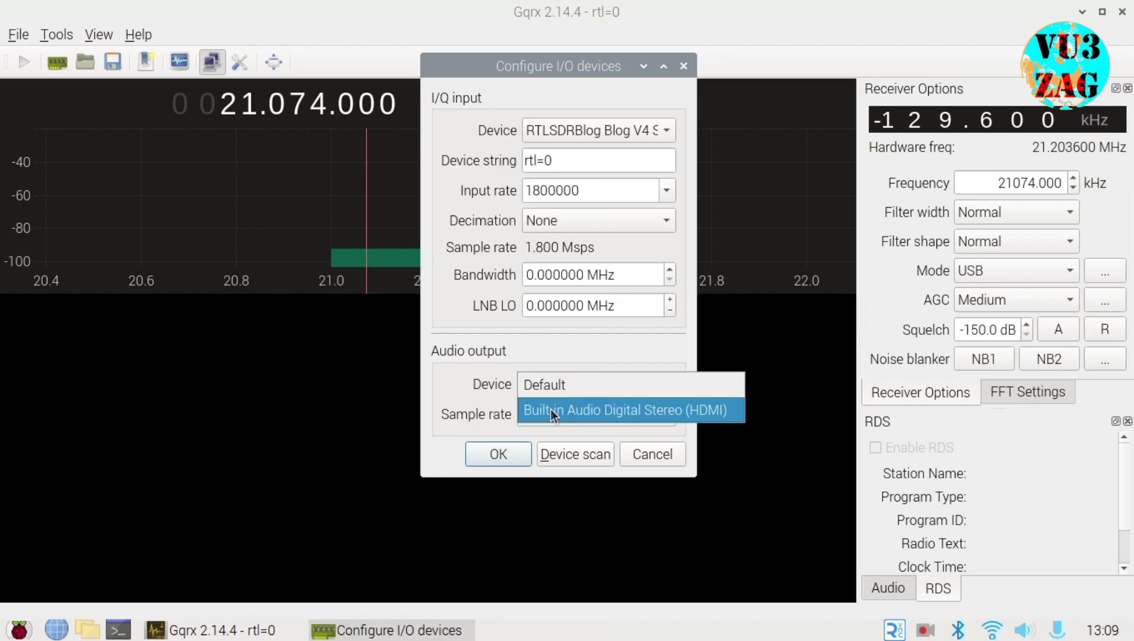
left_click(544, 384)
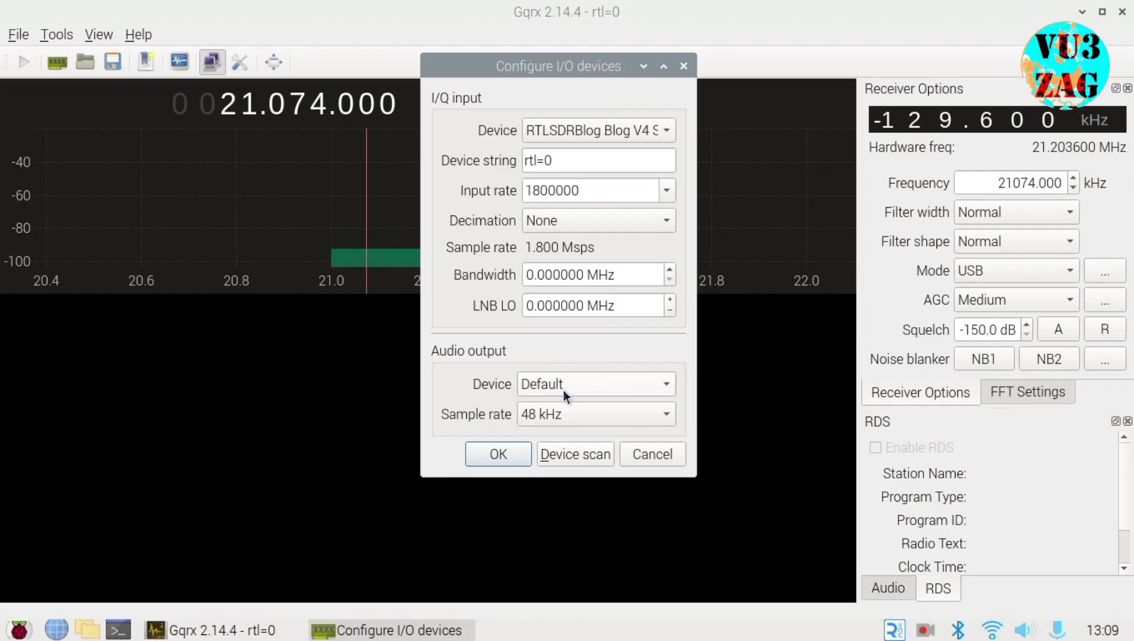
mouse_move(571, 390)
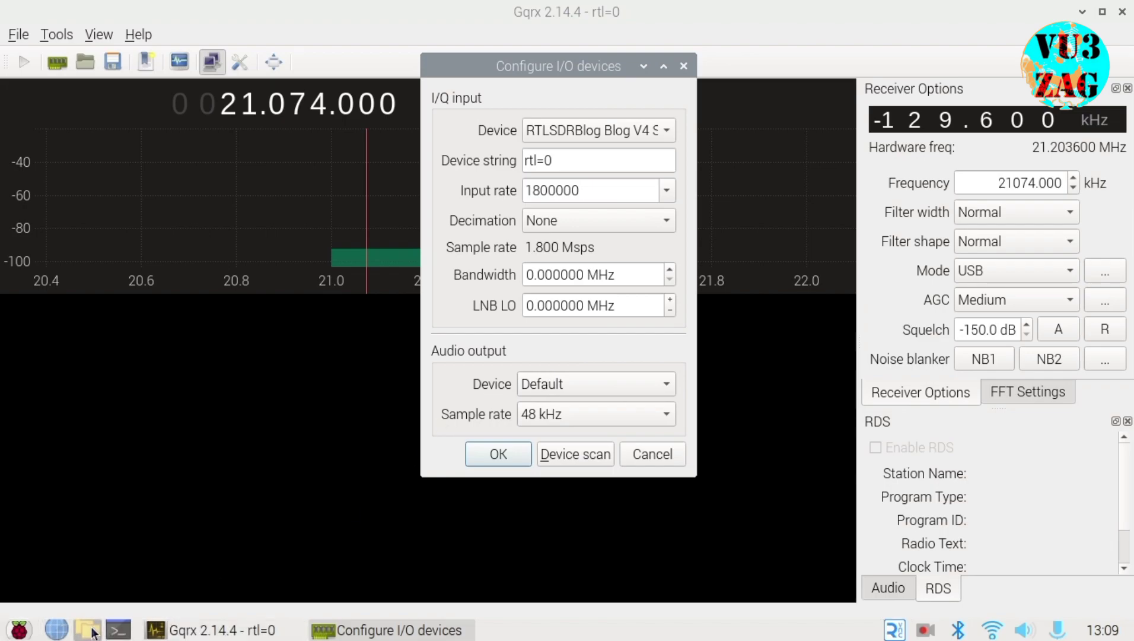
mouse_move(580, 386)
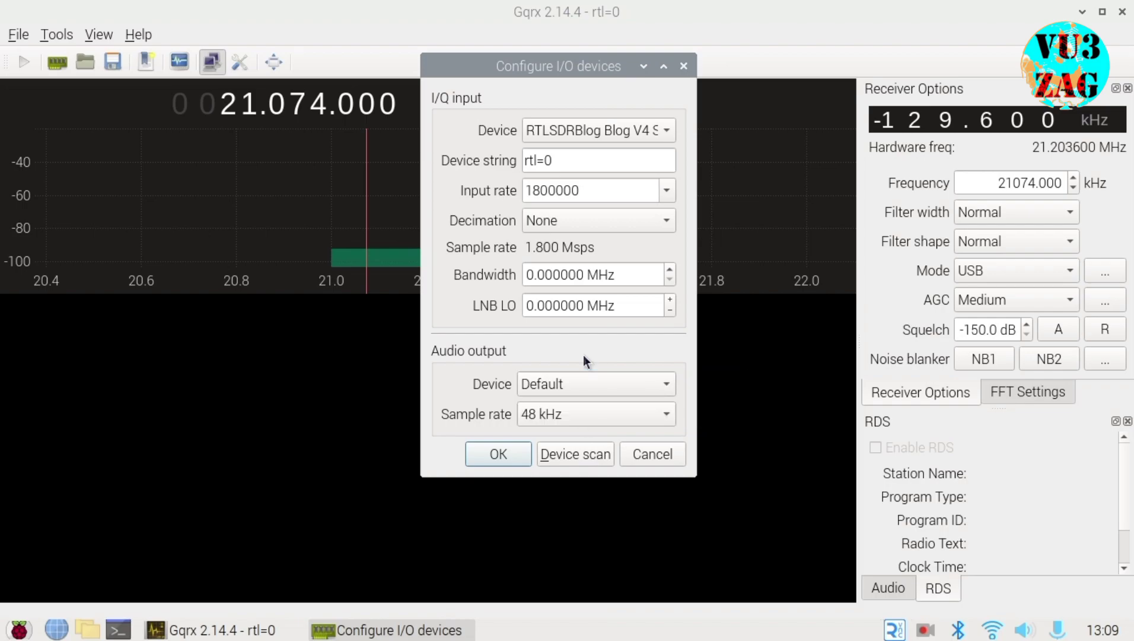
mouse_move(673, 461)
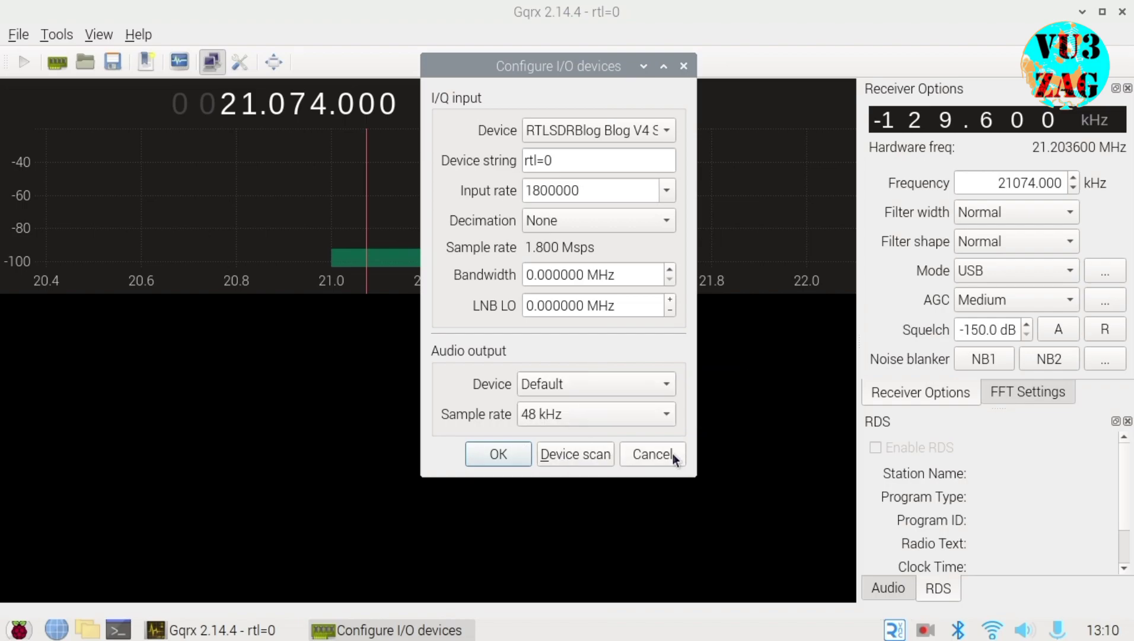
left_click(651, 454)
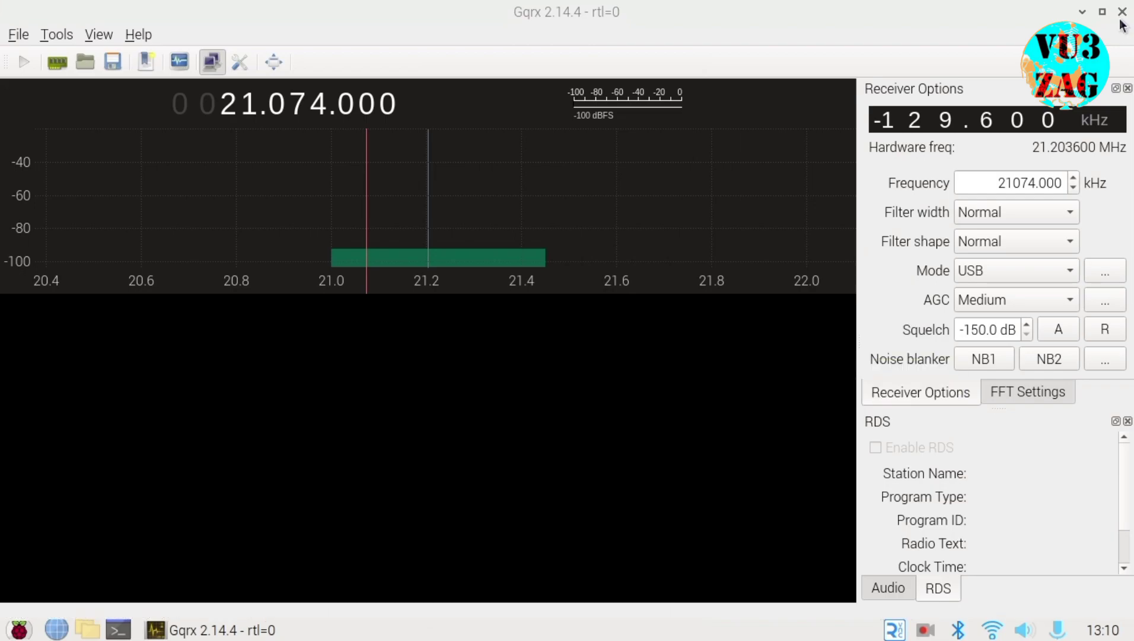
left_click(1117, 10)
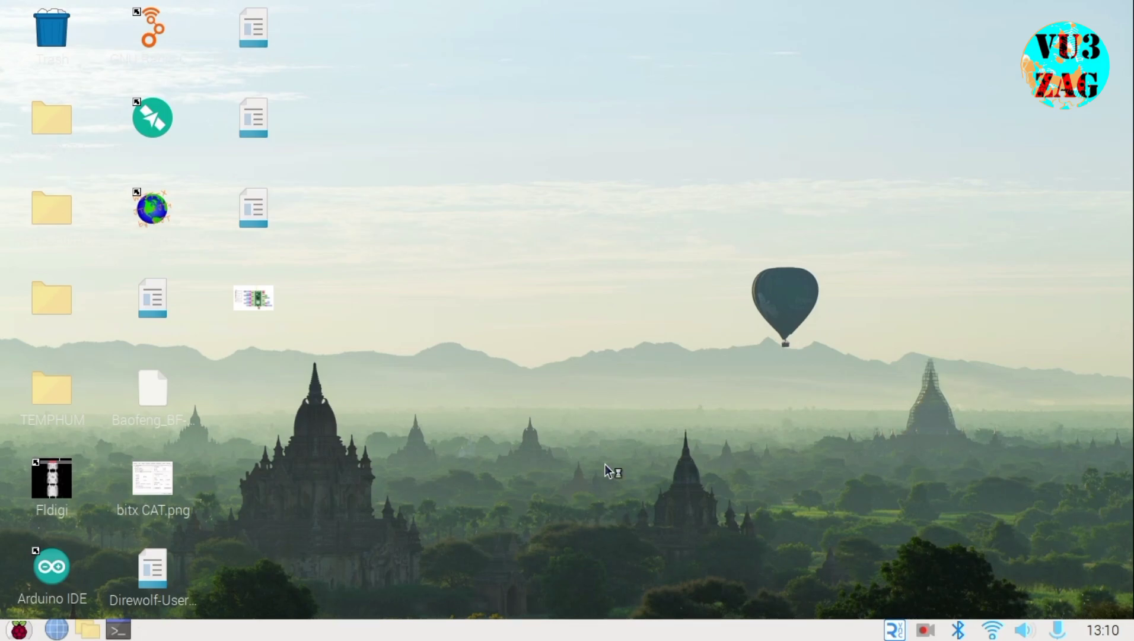
- In LXTerminal, run 'pulseaudio --start' and load a null sink named virtual_sink1
left_click(115, 631)
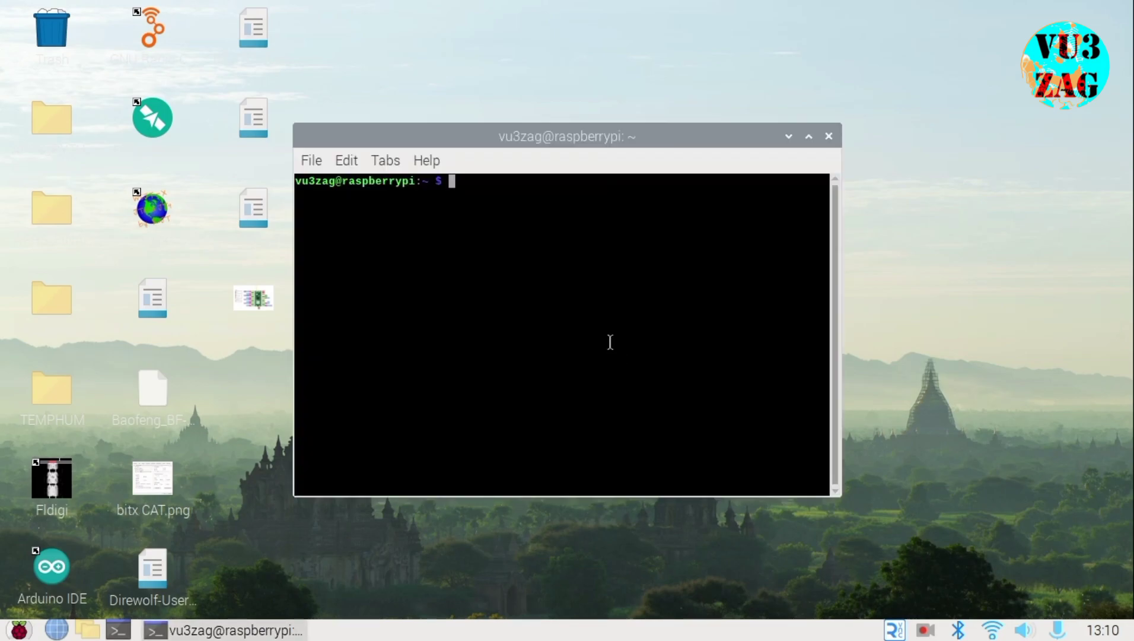
type("pacmd load-module module-null-sink sink_name=virtual_sink")
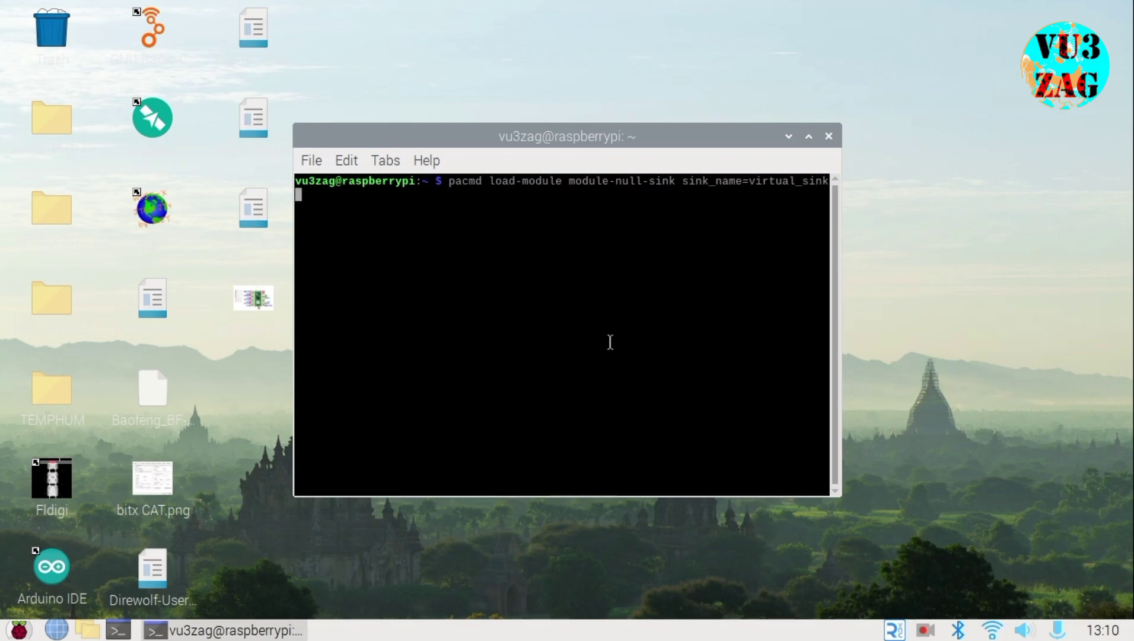
type("pulseaudio --start")
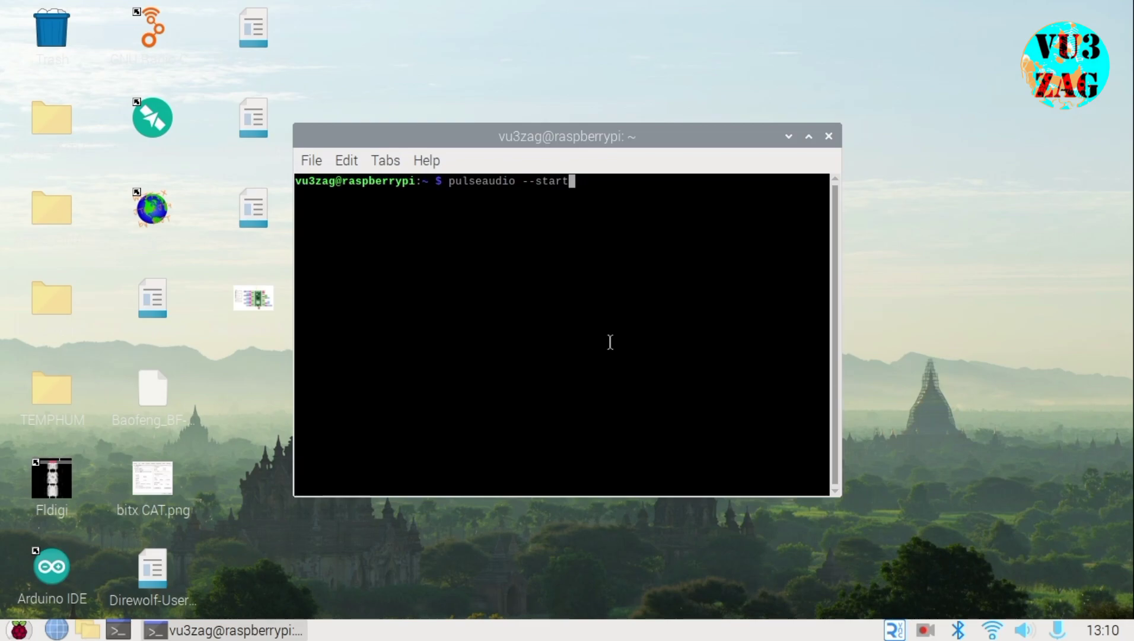
mouse_move(549, 202)
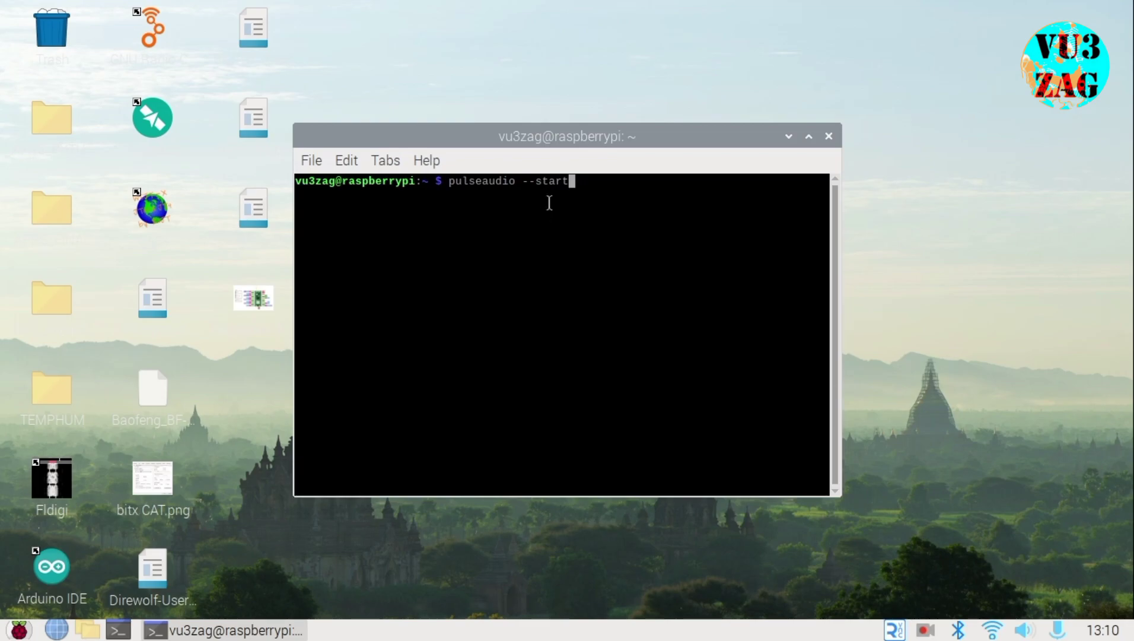
mouse_move(581, 182)
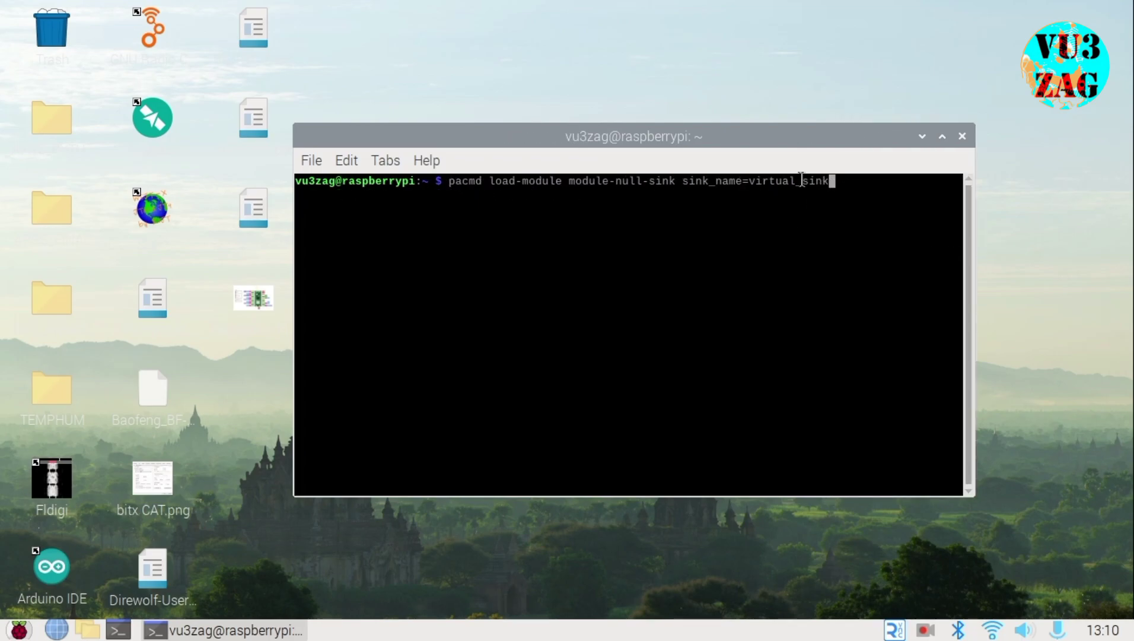
type("1")
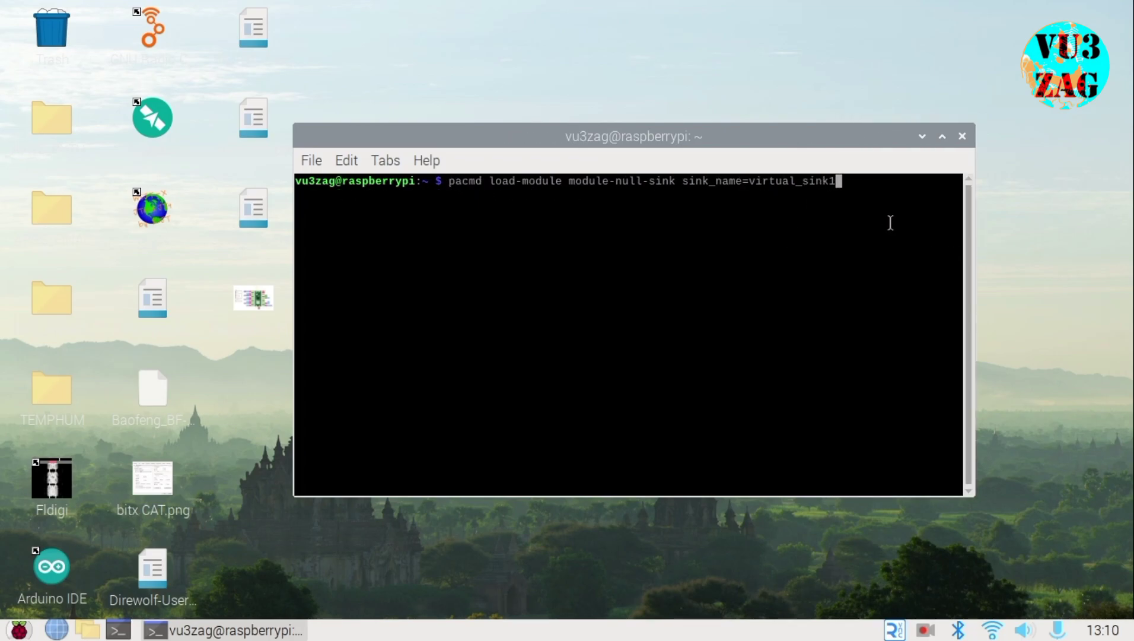
left_click(24, 628)
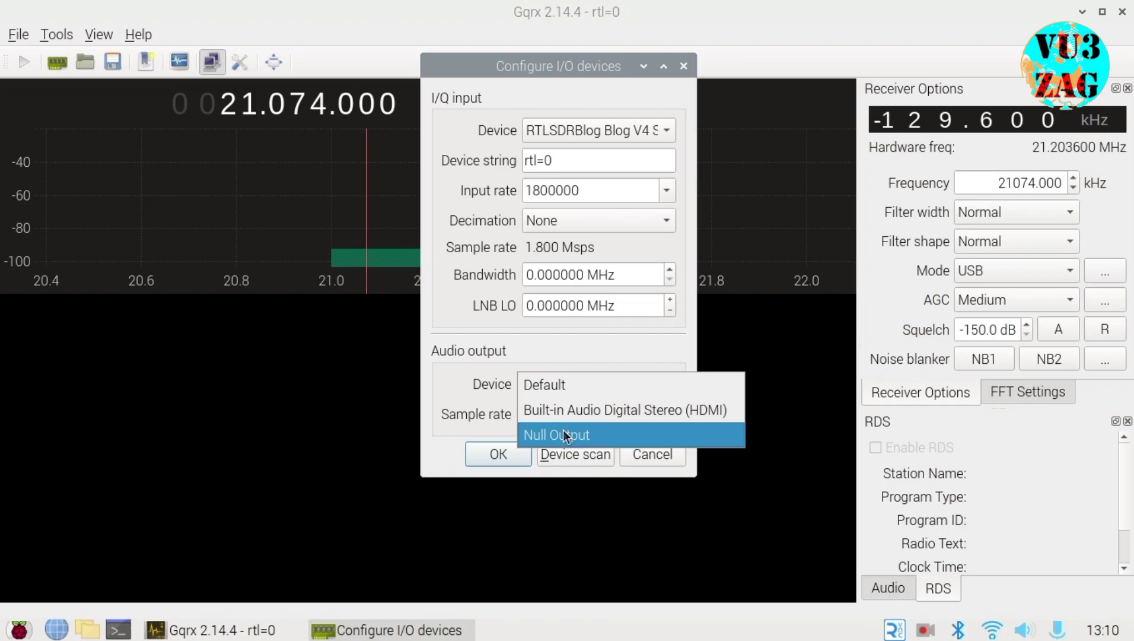
- Choose Null Output as Gqrx's audio output device
left_click(557, 435)
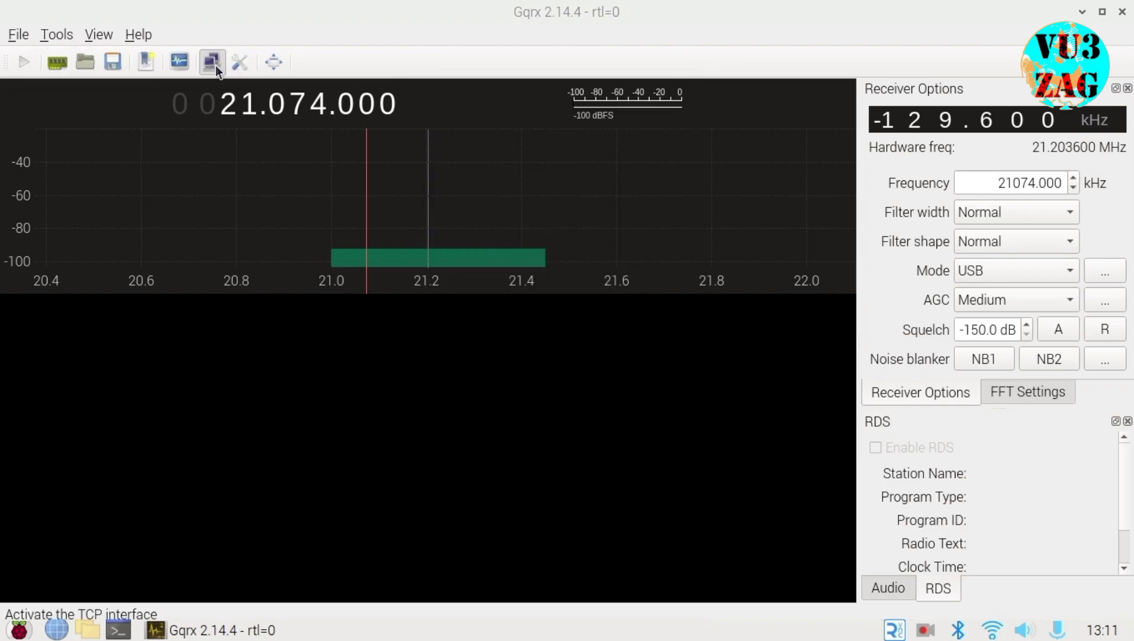
mouse_move(243, 65)
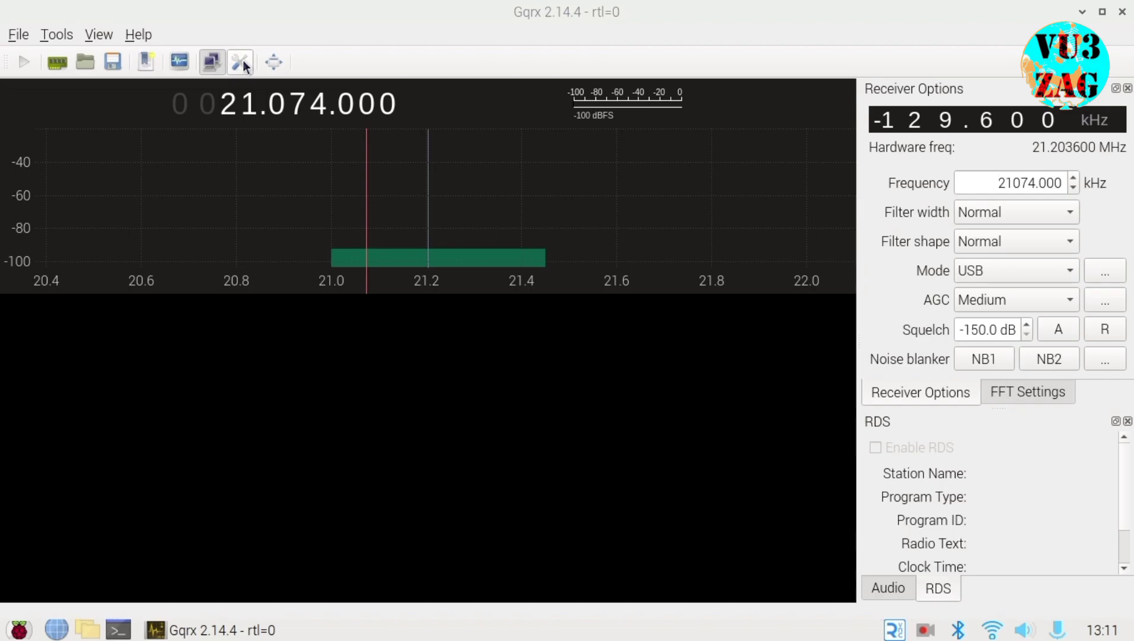
- Enable Gqrx remote control on port 7356 for host 127.0.0.1 and start DSP
left_click(54, 34)
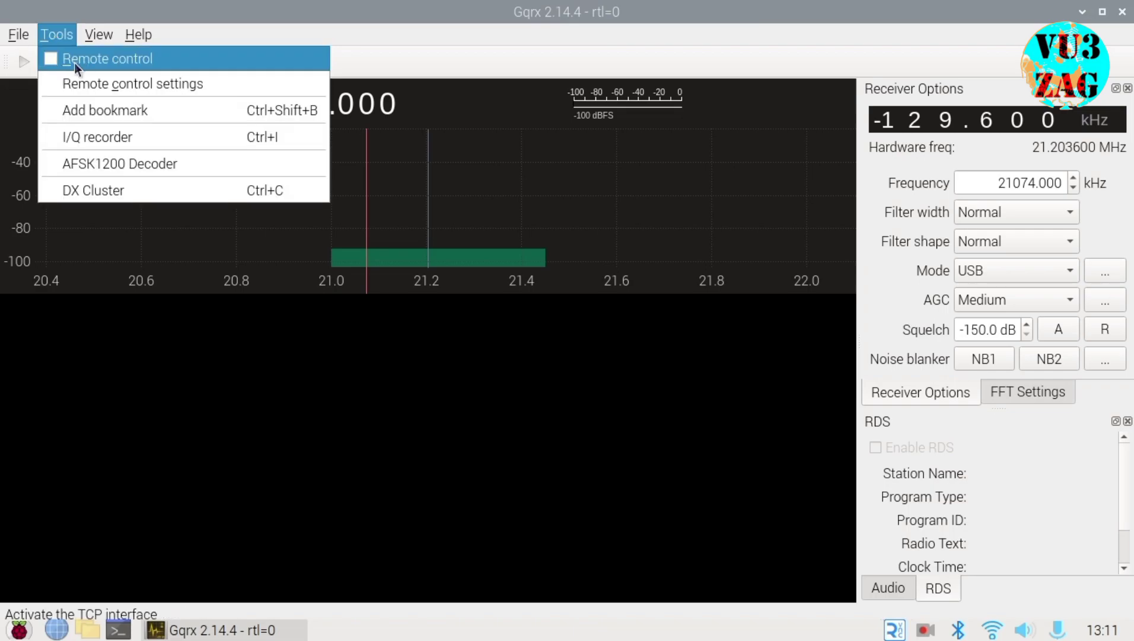
mouse_move(54, 72)
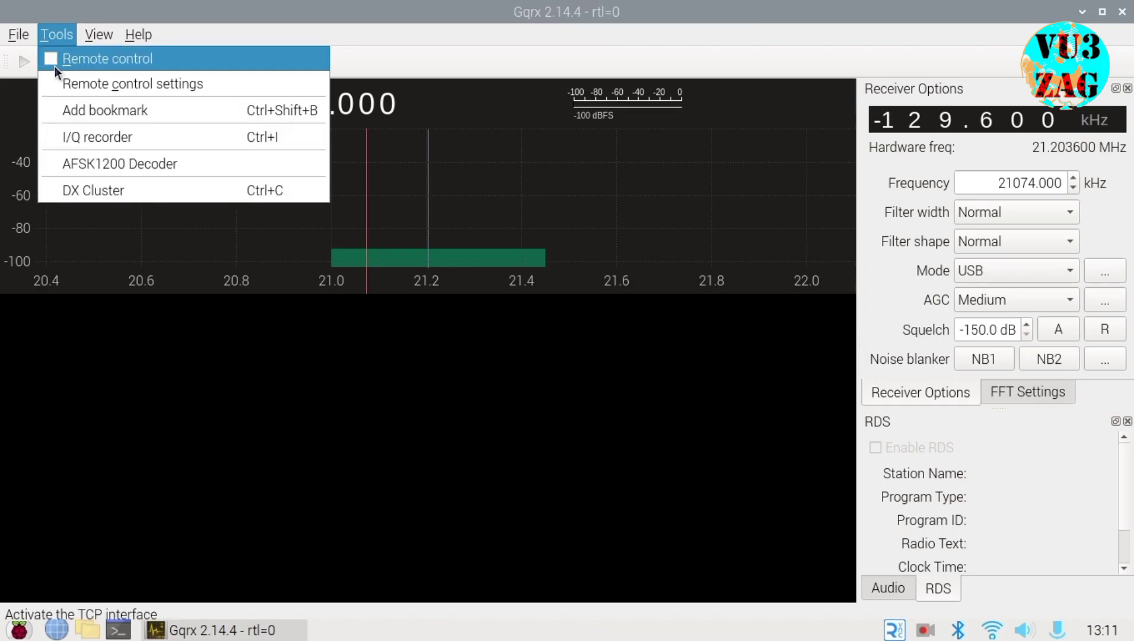
left_click(107, 58)
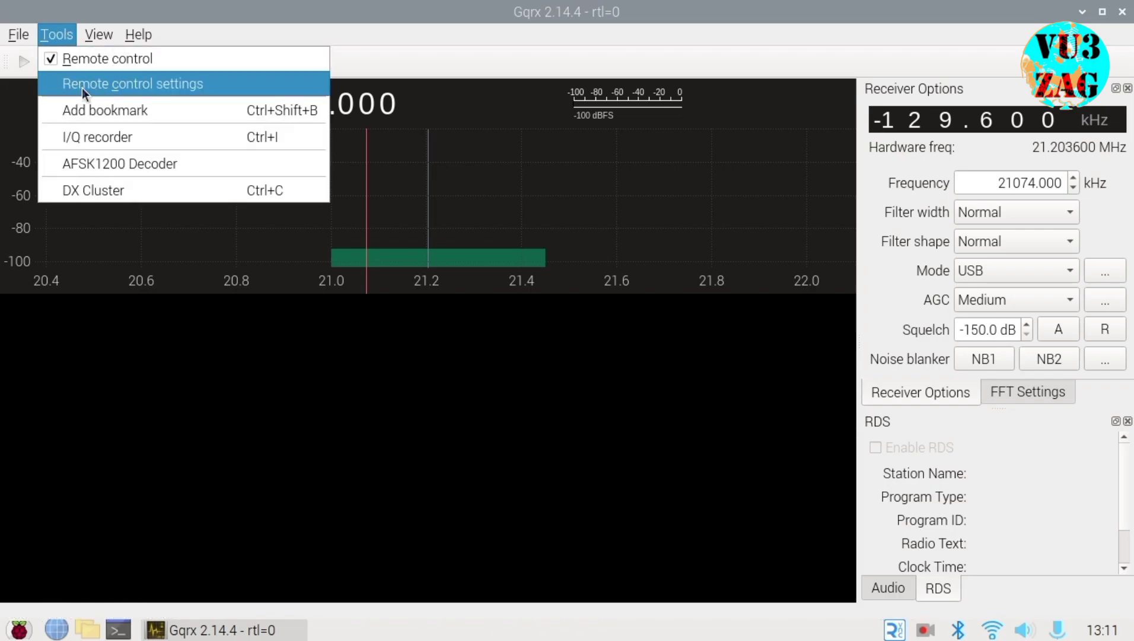
left_click(133, 83)
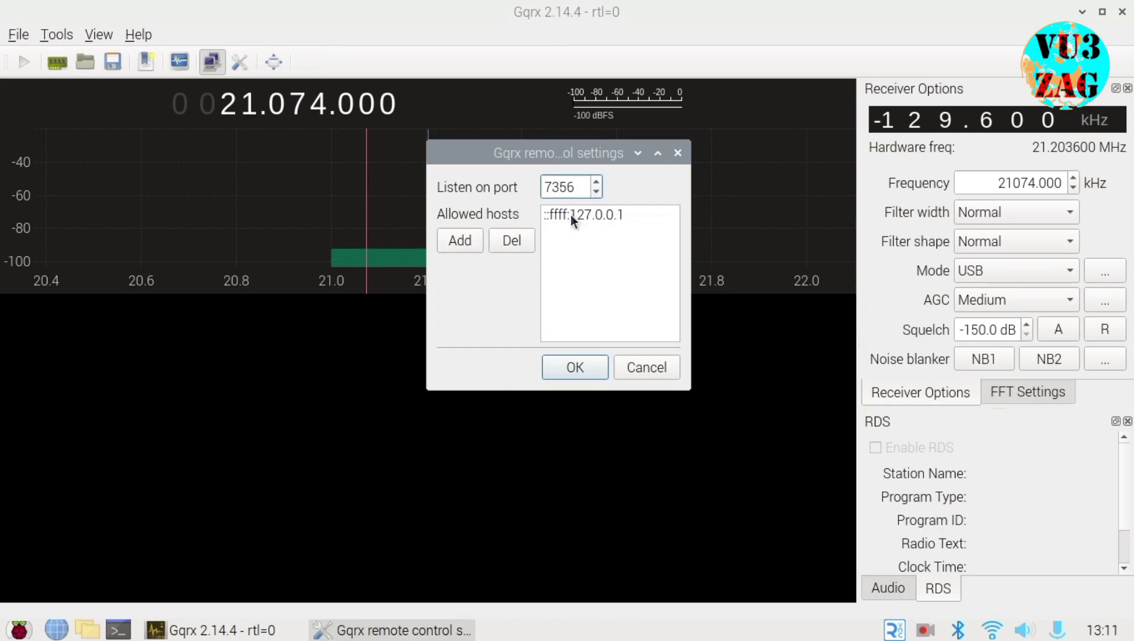
left_click(582, 215)
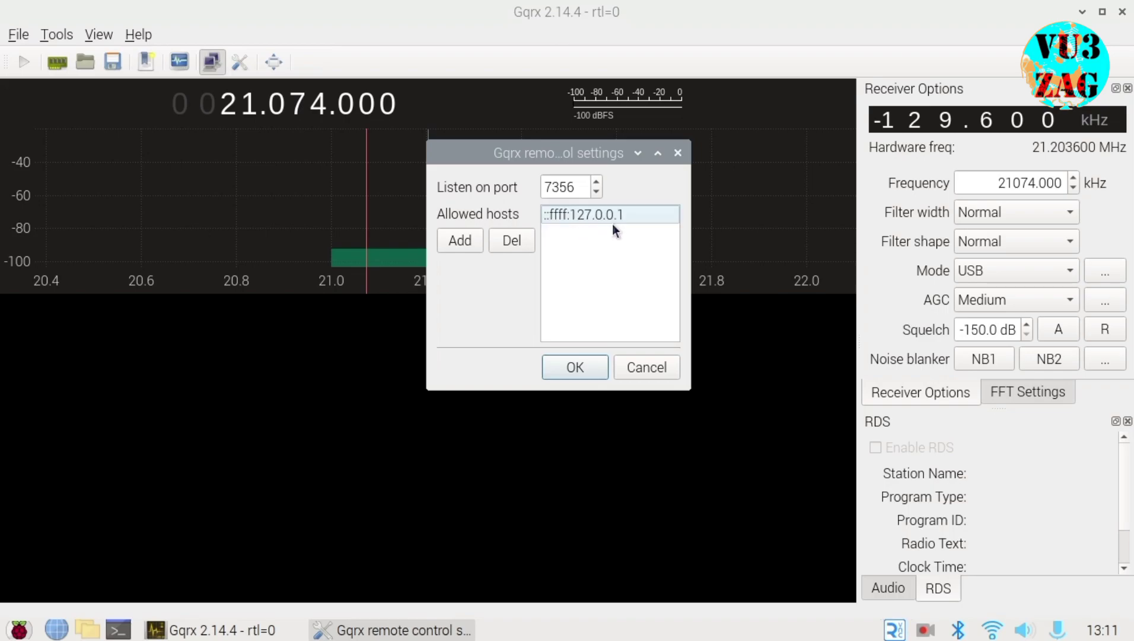
mouse_move(584, 228)
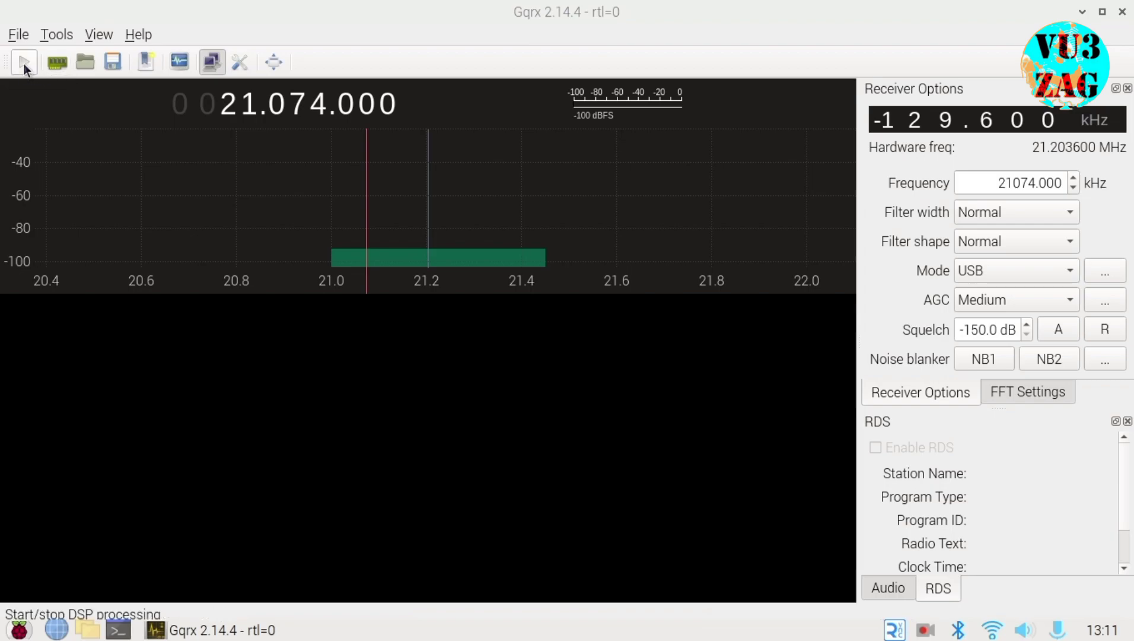
left_click(24, 60)
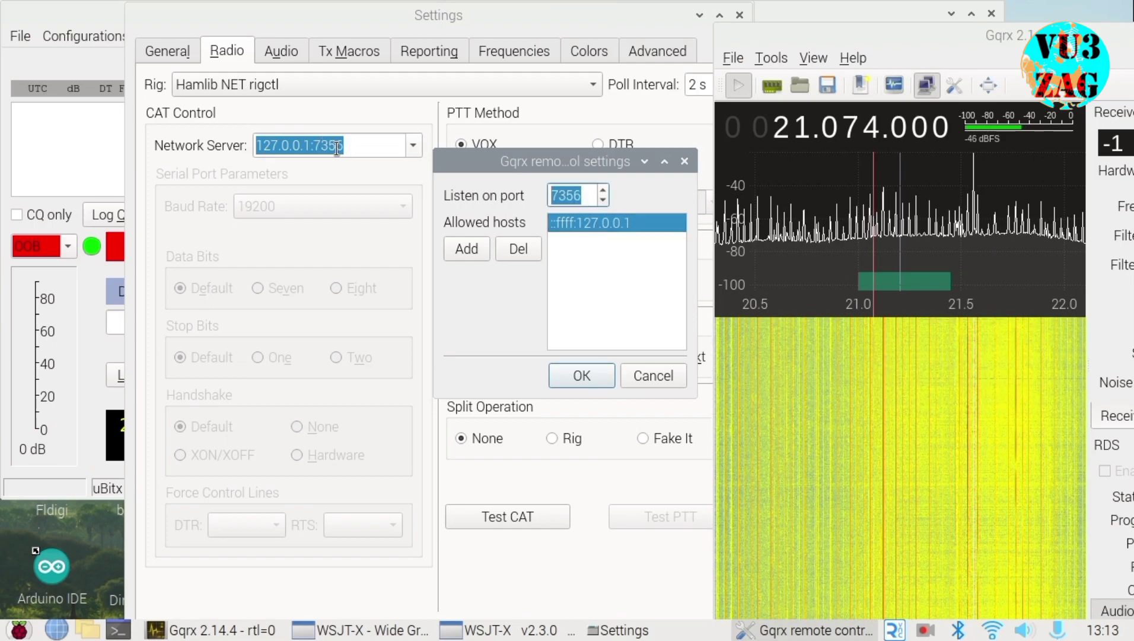
- Set the Hamlib NET rigctl server to 127.0.0.1:7356, then move to audio settings
left_click(581, 375)
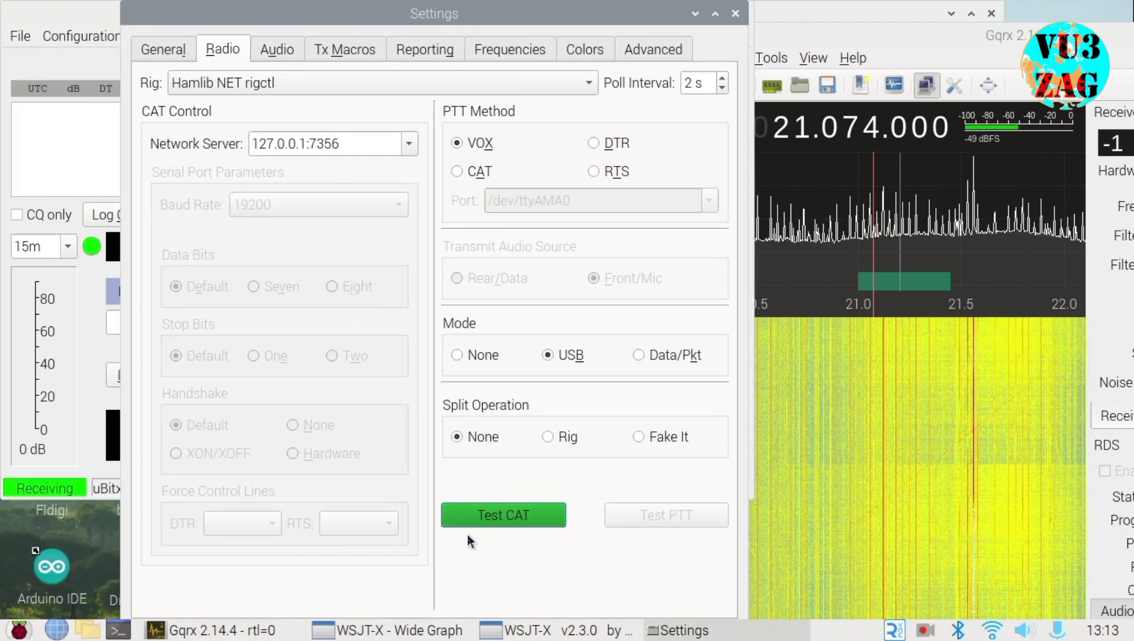
left_click(276, 49)
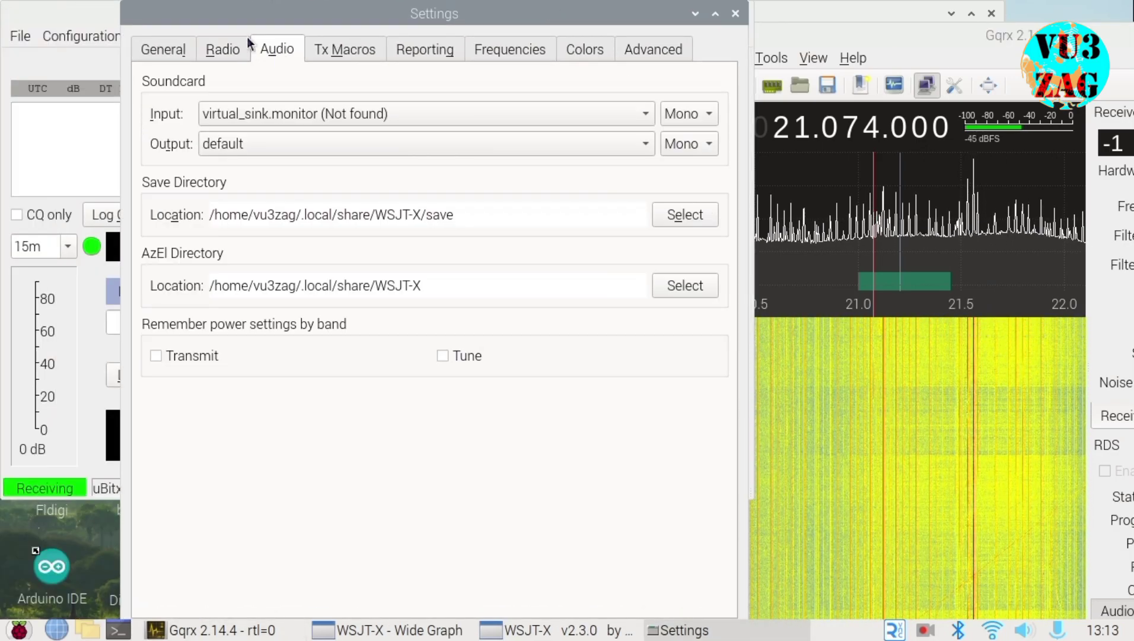
- Set WSJT-X's soundcard input to virtual_sink1.monitor and save the settings
left_click(643, 113)
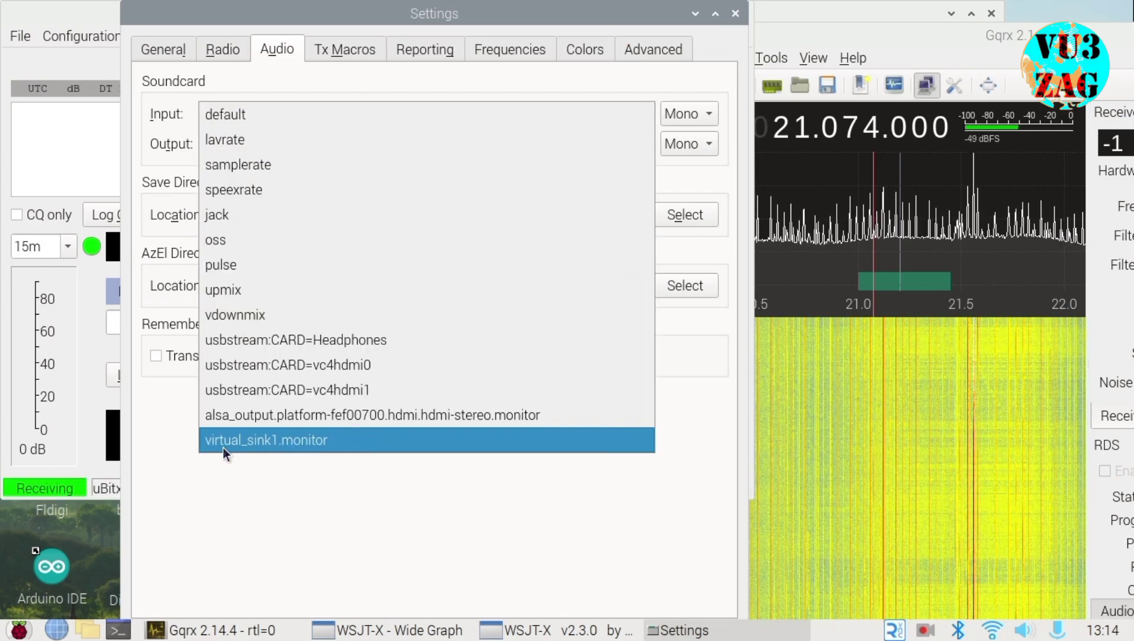
left_click(265, 440)
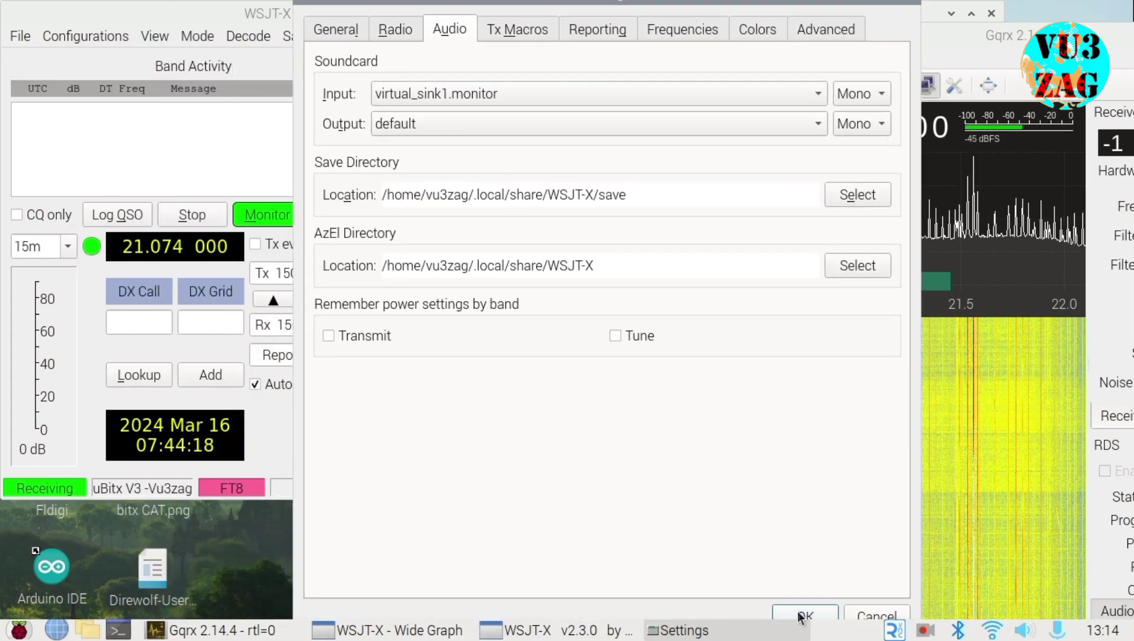
left_click(805, 616)
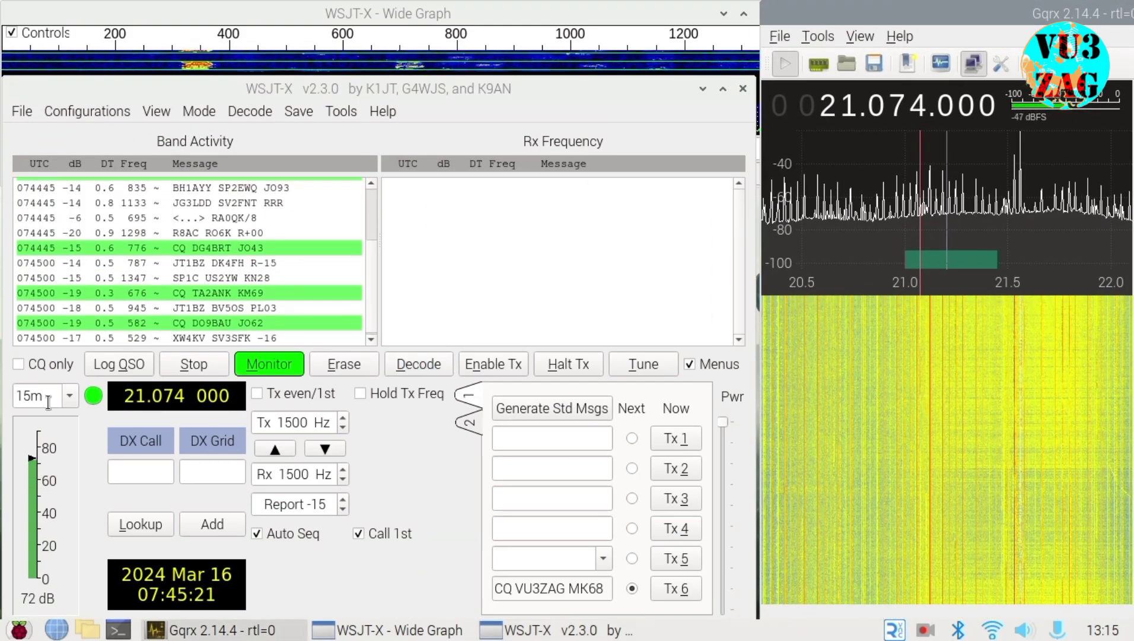
- Switch WSJT-X from 15m to 17m, then 20m (14.074 MHz), while decoding FT8
left_click(69, 395)
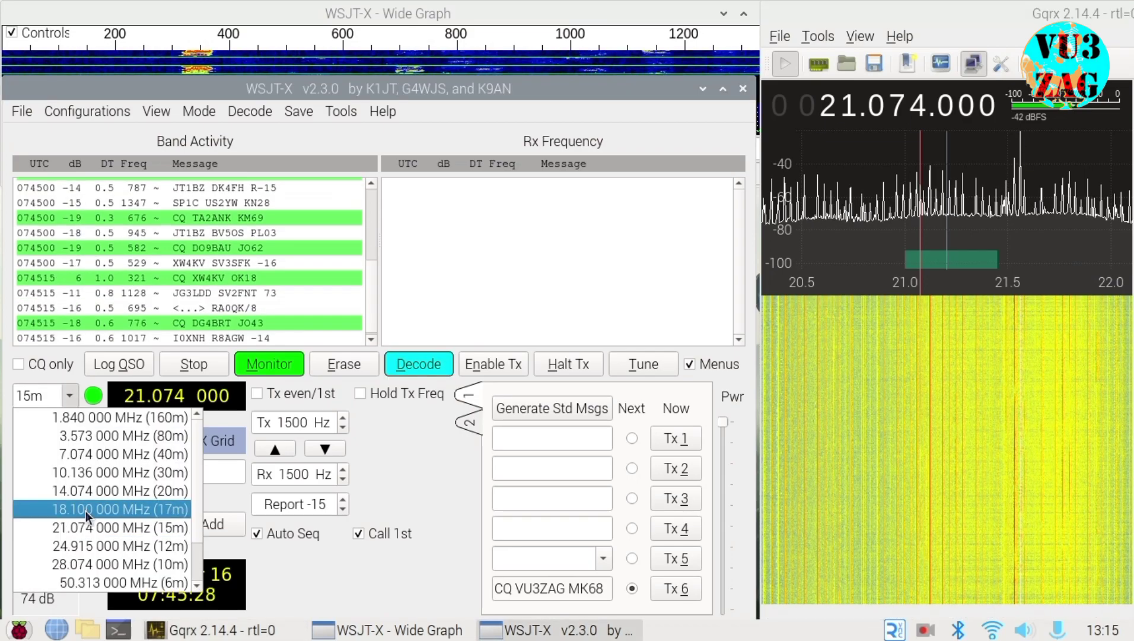
left_click(113, 509)
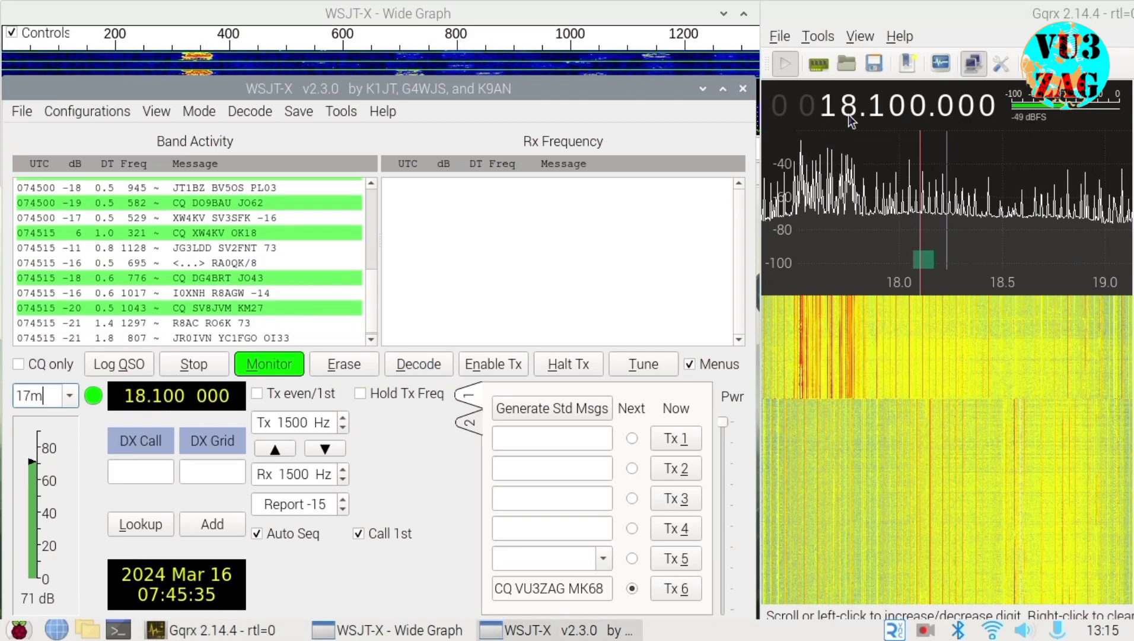
left_click(343, 364)
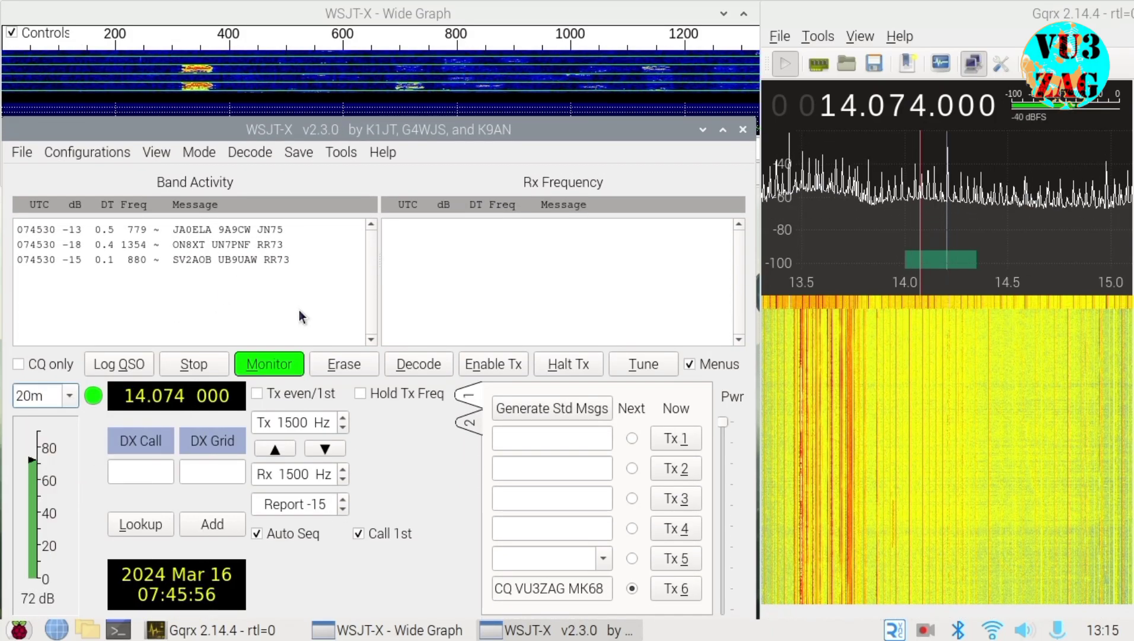
mouse_move(934, 126)
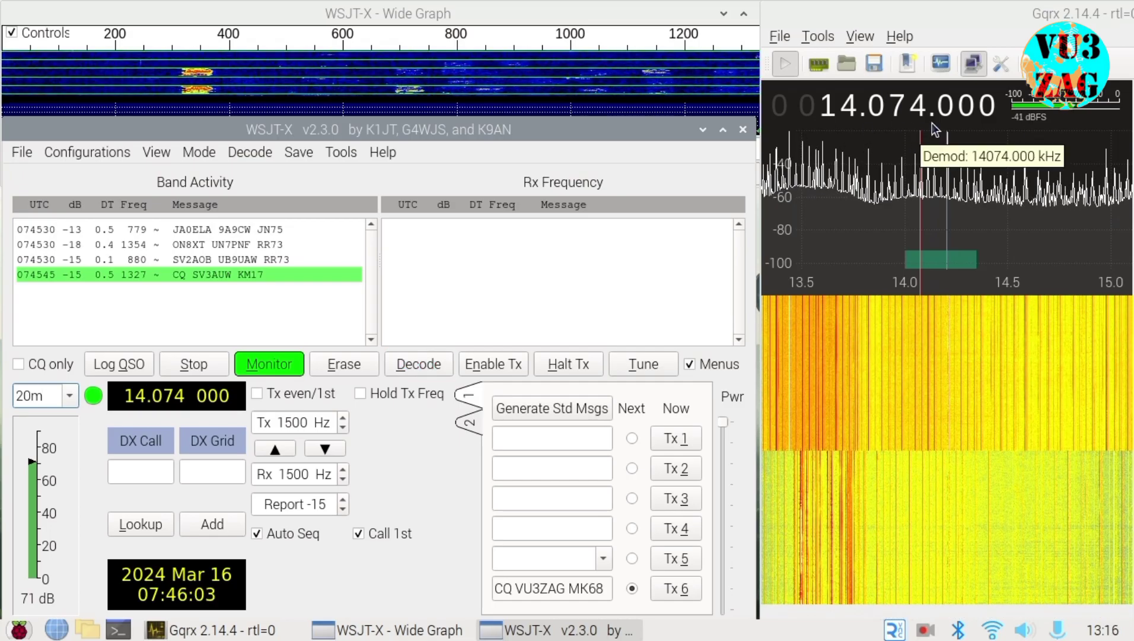
left_click(21, 152)
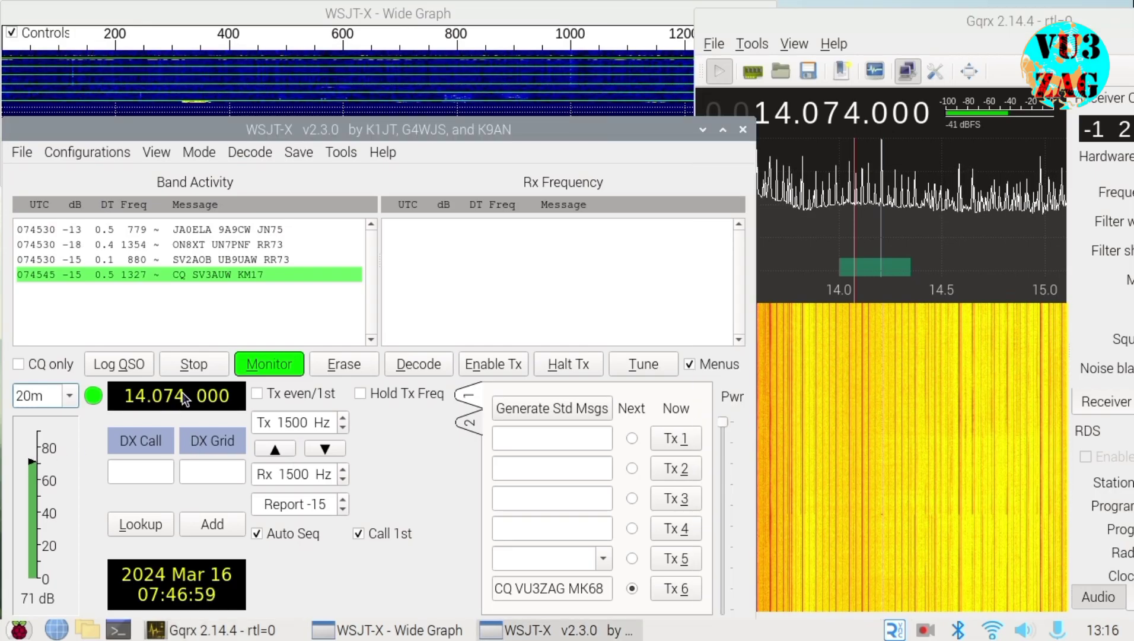
left_click(57, 395)
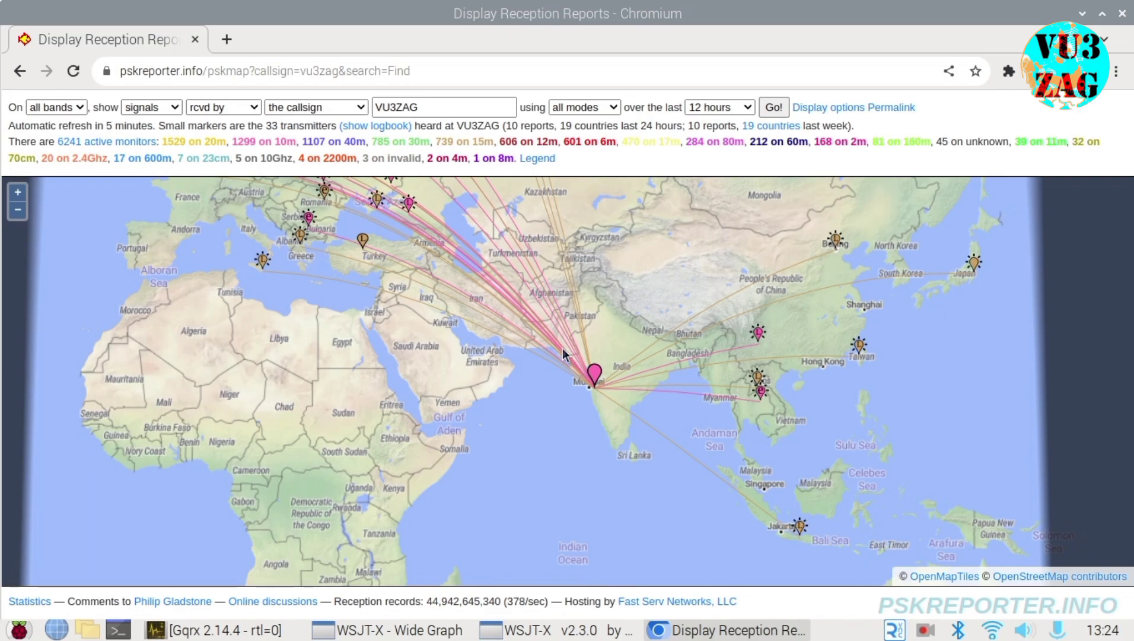
- Open the station's own map marker to show its 28.075 MHz WSJT-X v2.3.0 monitor details
left_click(594, 389)
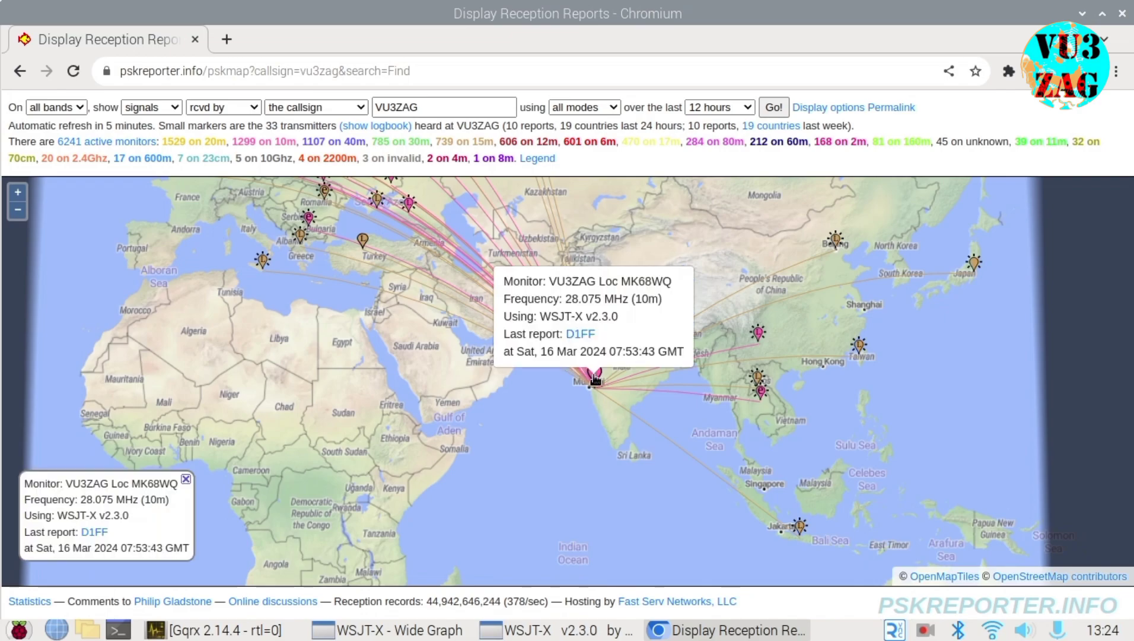